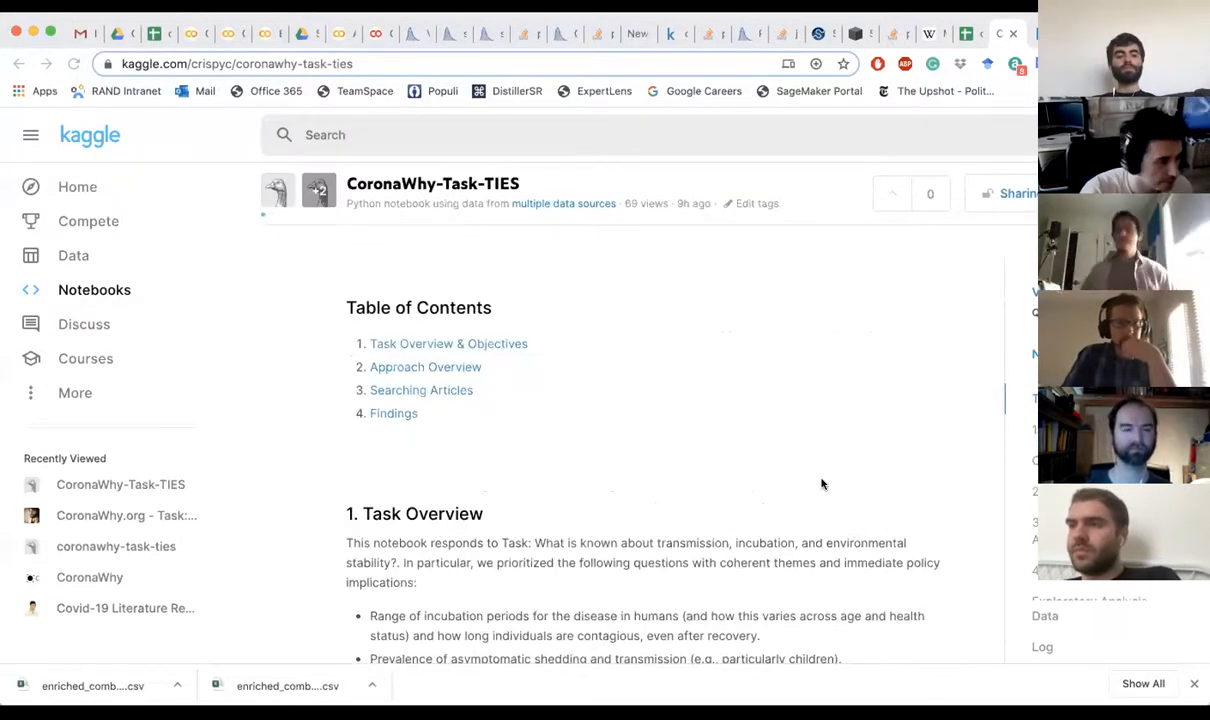
{"action": "scroll", "scroll_direction": "down", "scroll_amount": 3}
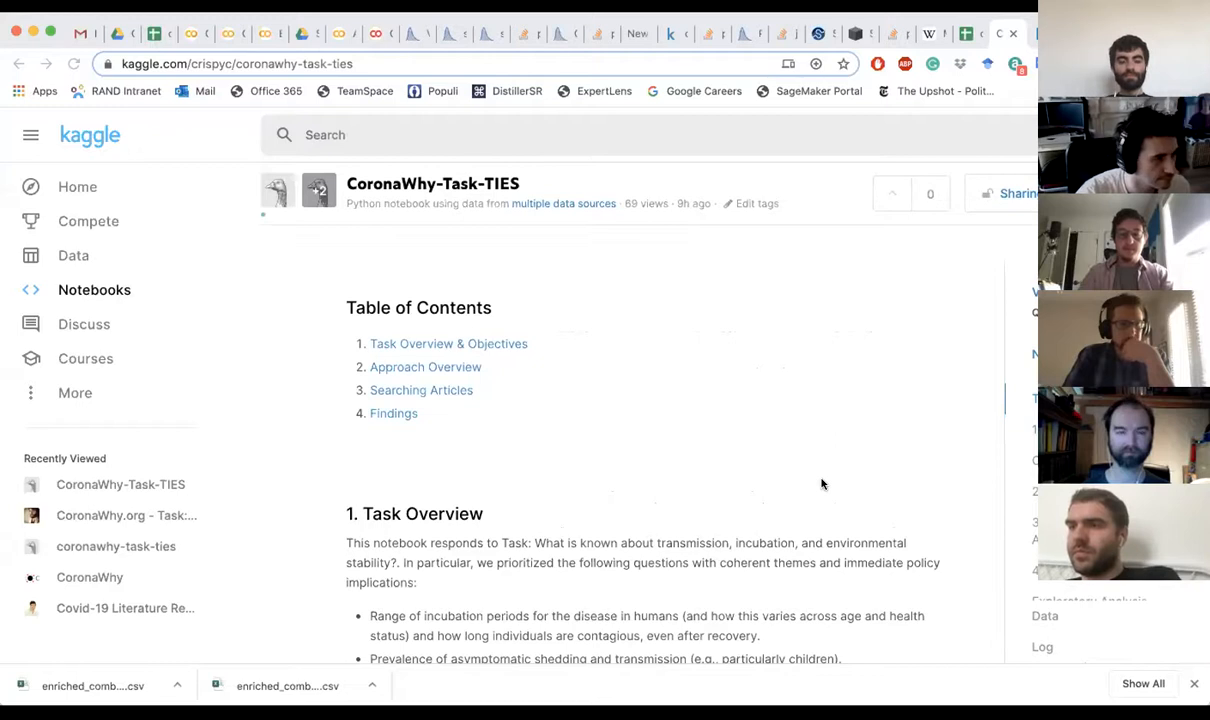
{"action": "scroll", "scroll_direction": "down", "scroll_amount": 3}
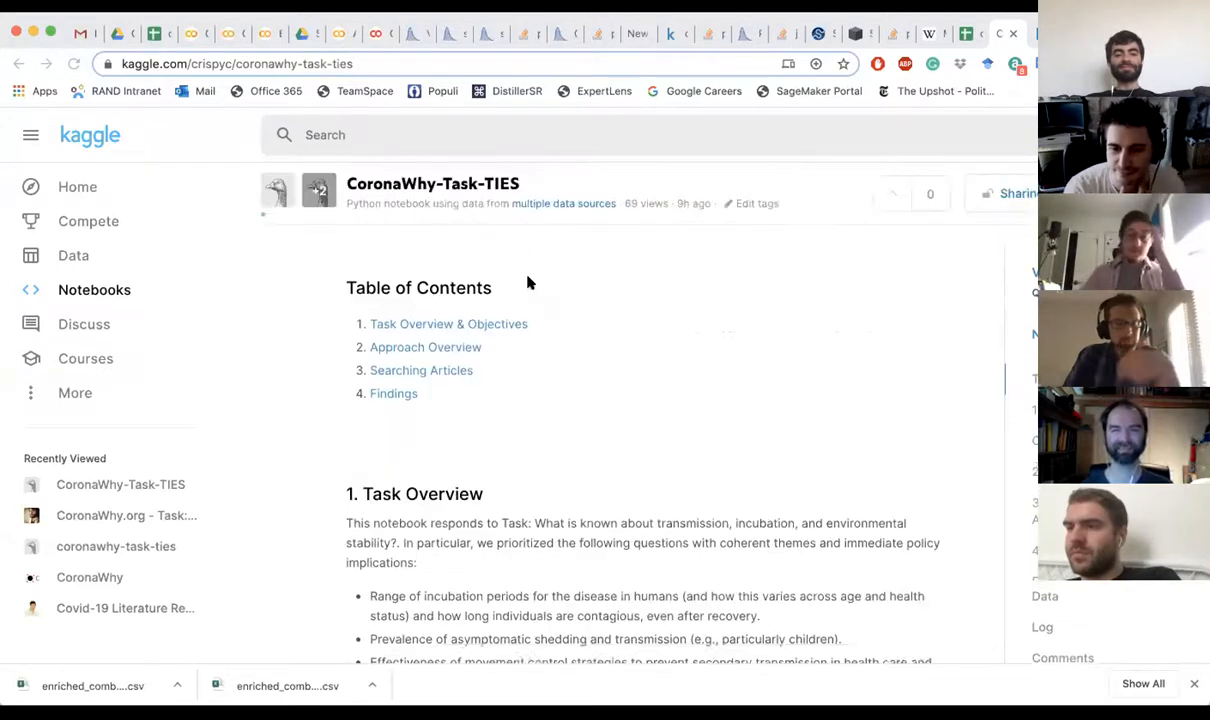
{"action": "scroll", "scroll_direction": "down", "scroll_amount": 3}
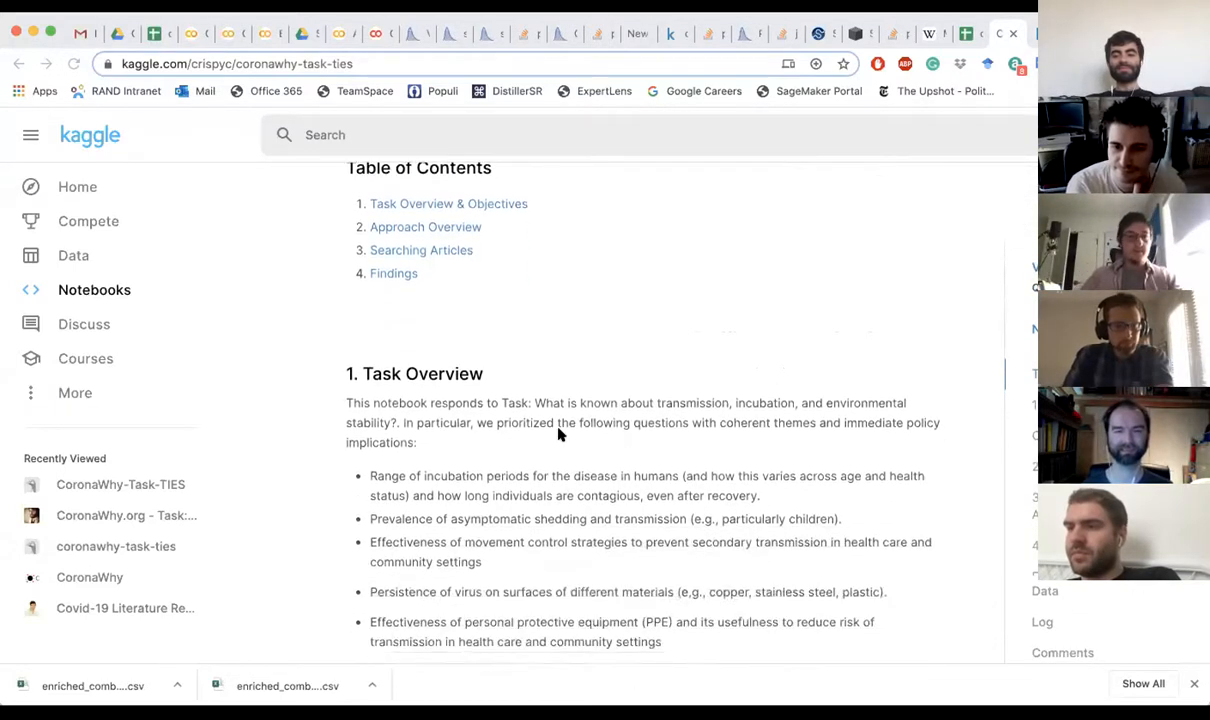
{"action": "scroll", "scroll_direction": "down", "scroll_amount": 3}
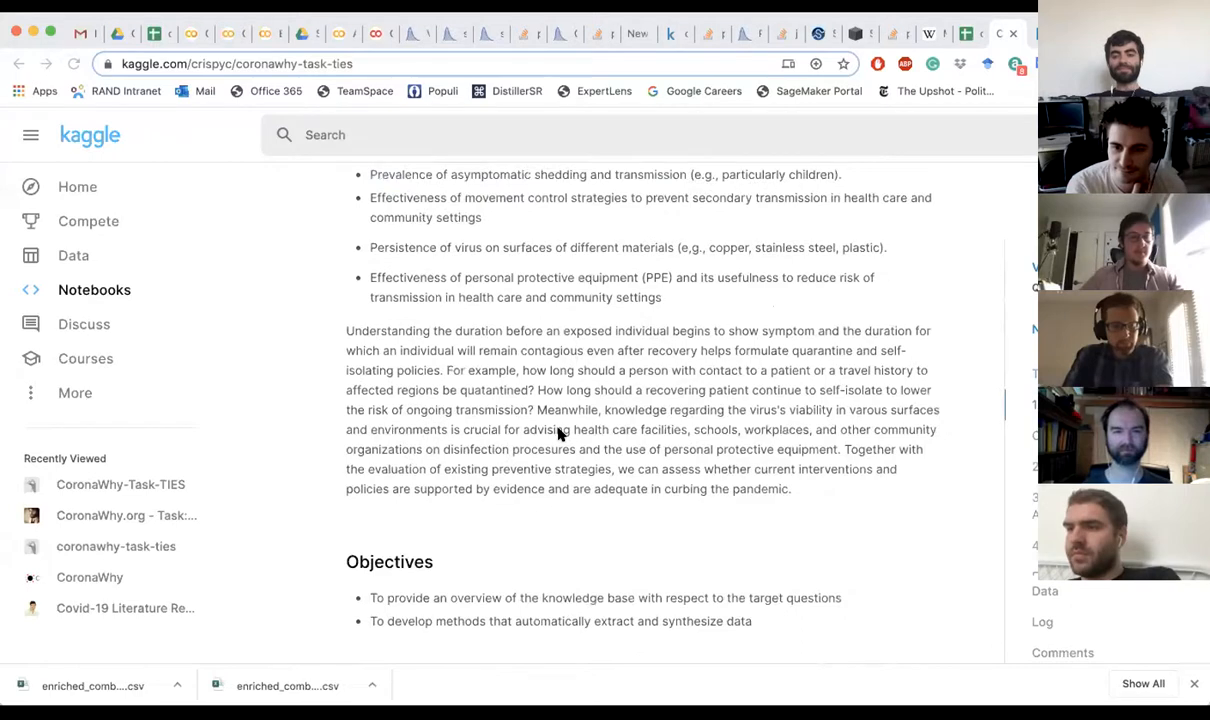
{"action": "scroll", "scroll_direction": "down", "scroll_amount": 3}
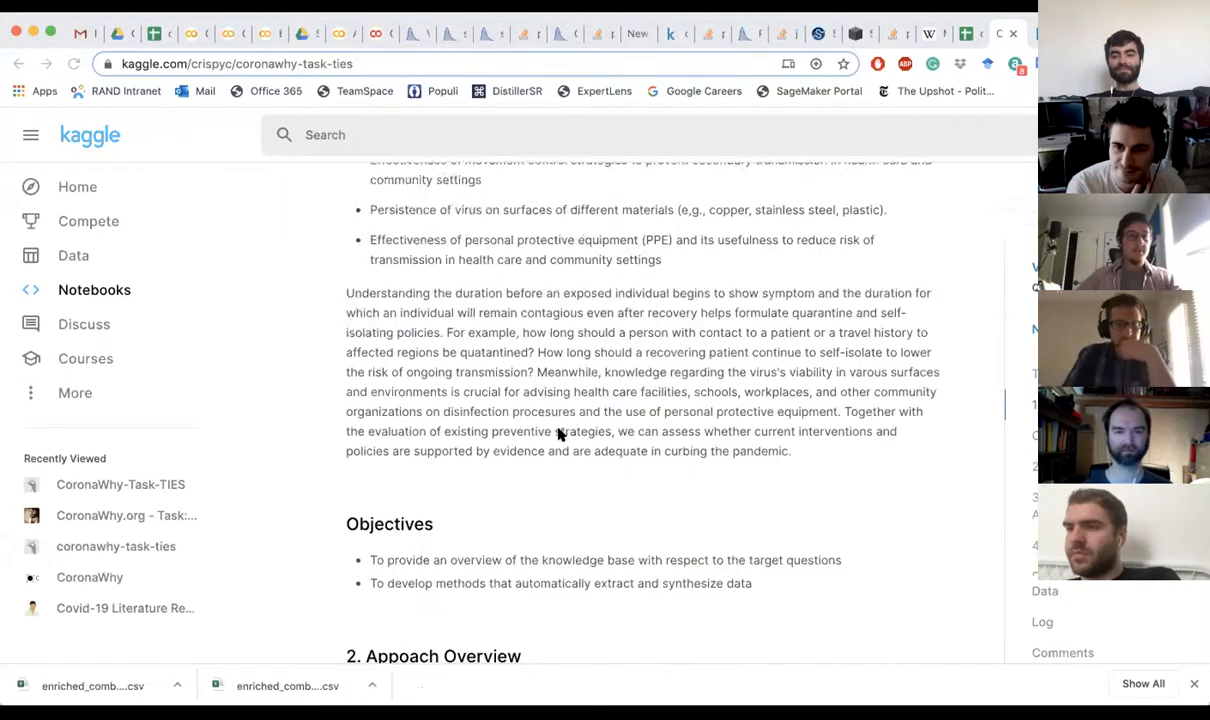
{"action": "scroll", "scroll_direction": "down", "scroll_amount": 3}
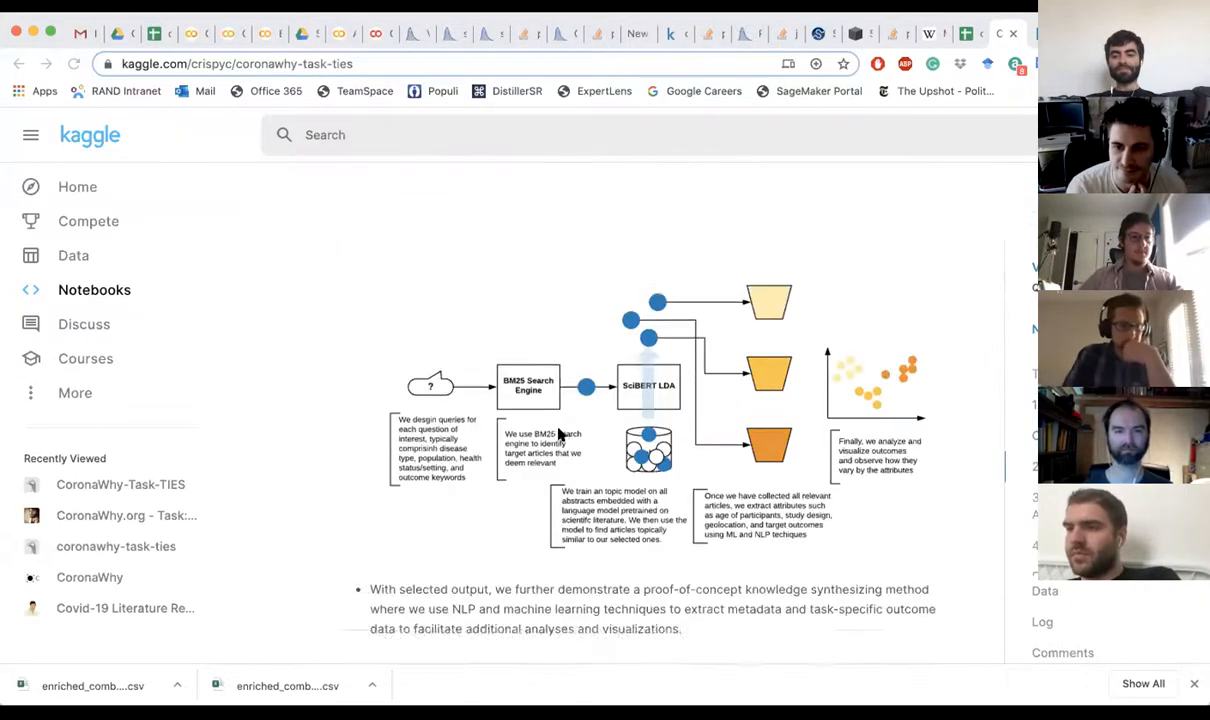
{"action": "scroll", "scroll_direction": "down", "scroll_amount": 3}
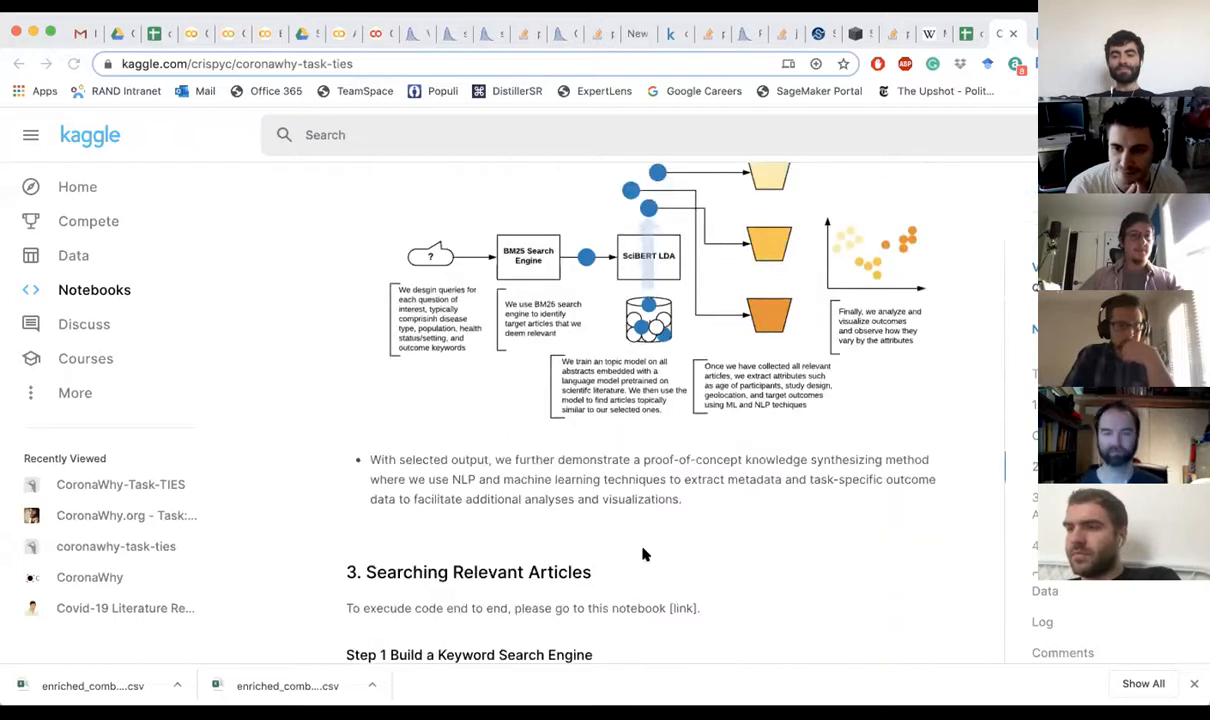
{"action": "scroll", "scroll_direction": "down", "scroll_amount": 3}
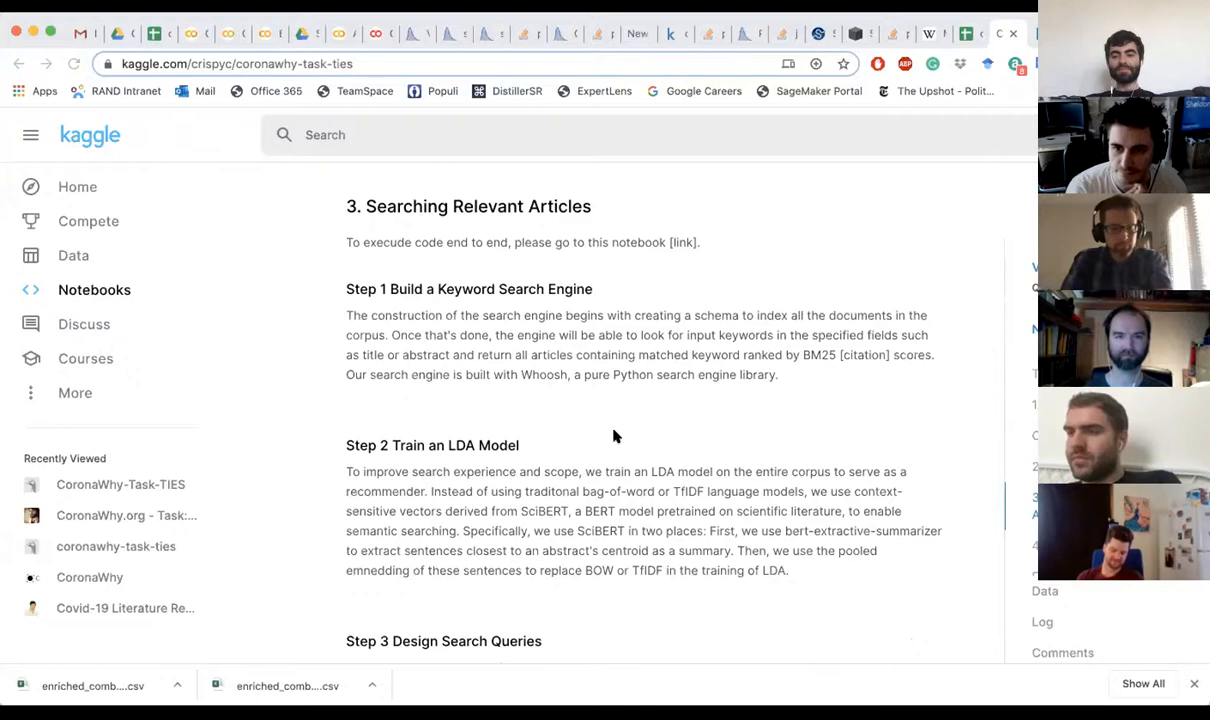
{"action": "scroll", "scroll_direction": "down", "scroll_amount": 3}
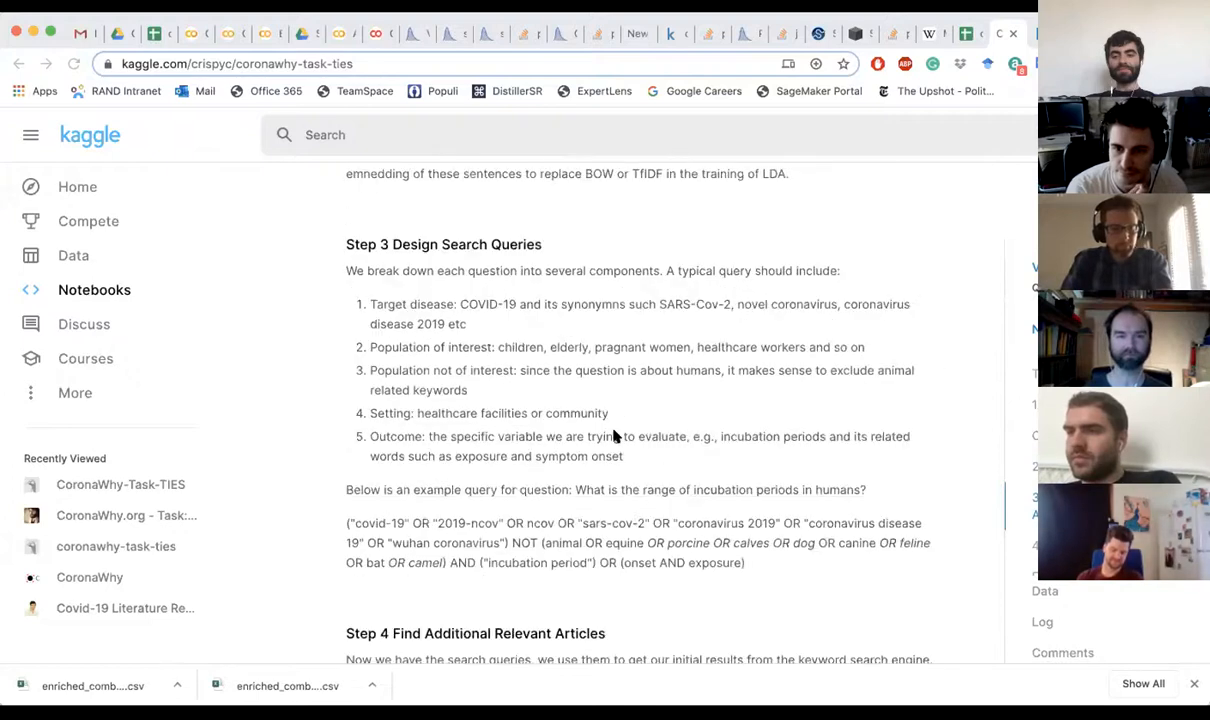
{"action": "scroll", "scroll_direction": "down", "scroll_amount": 3}
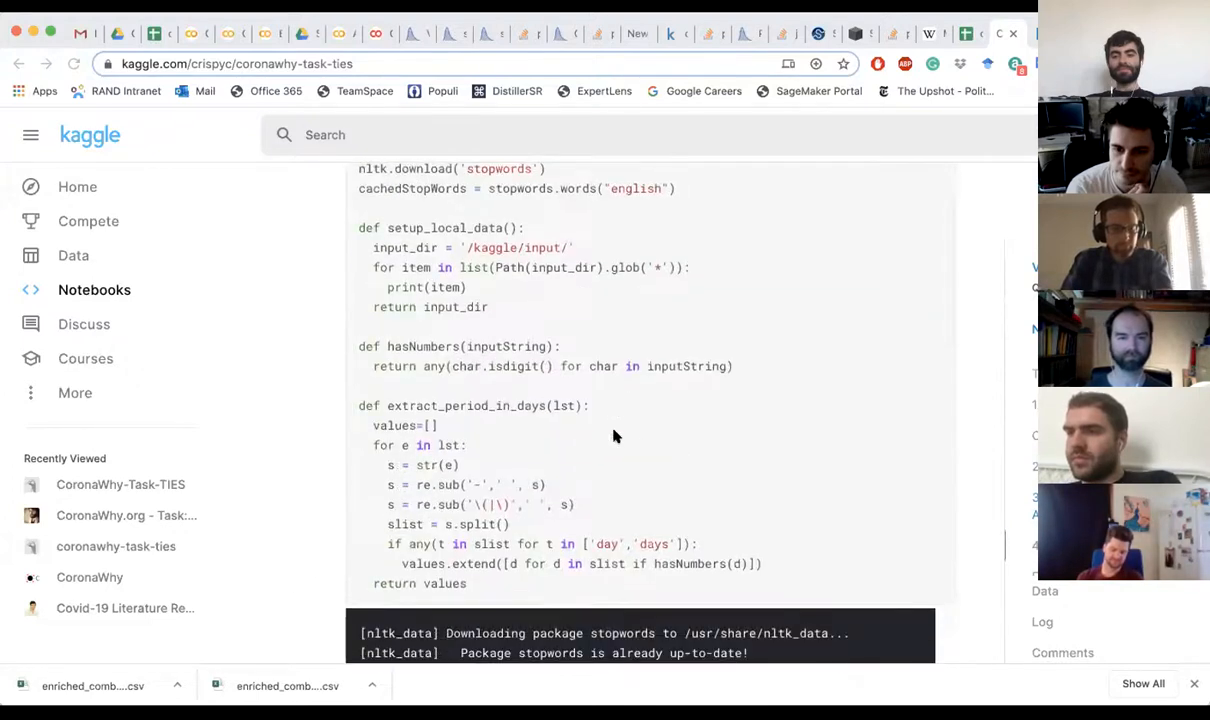
{"action": "scroll", "scroll_direction": "down", "scroll_amount": 3}
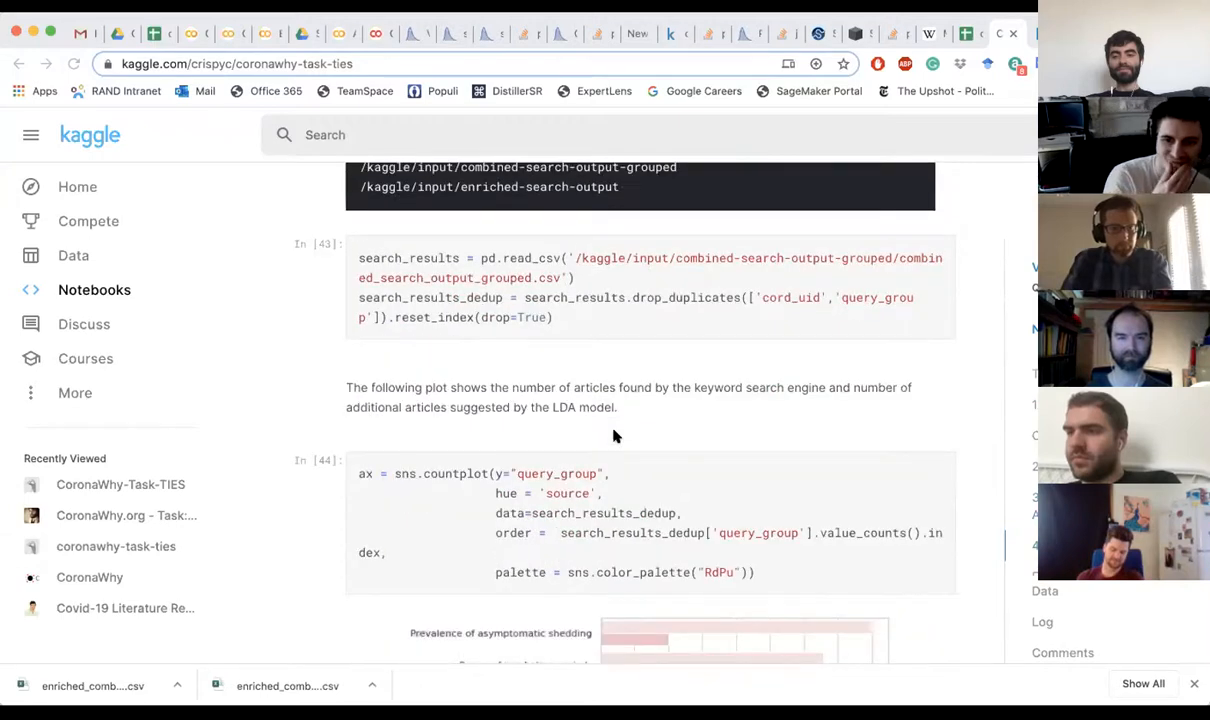
{"action": "scroll", "scroll_direction": "down", "scroll_amount": 3}
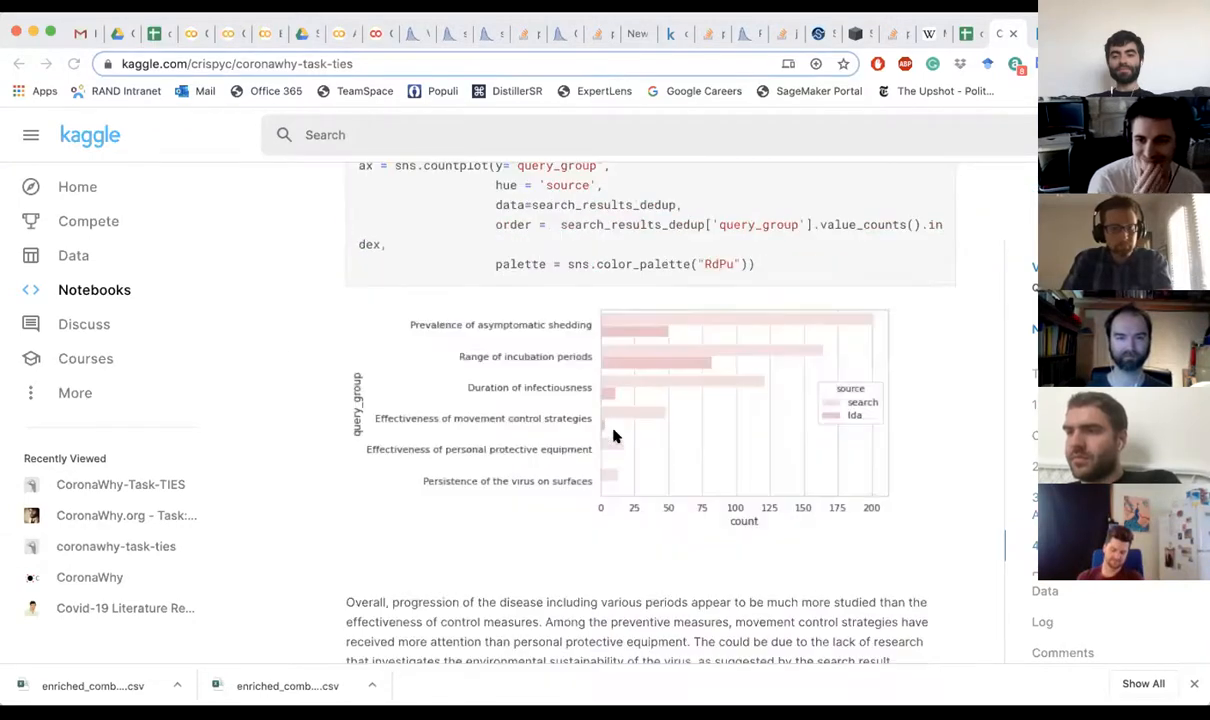
{"action": "scroll", "scroll_direction": "down", "scroll_amount": 3}
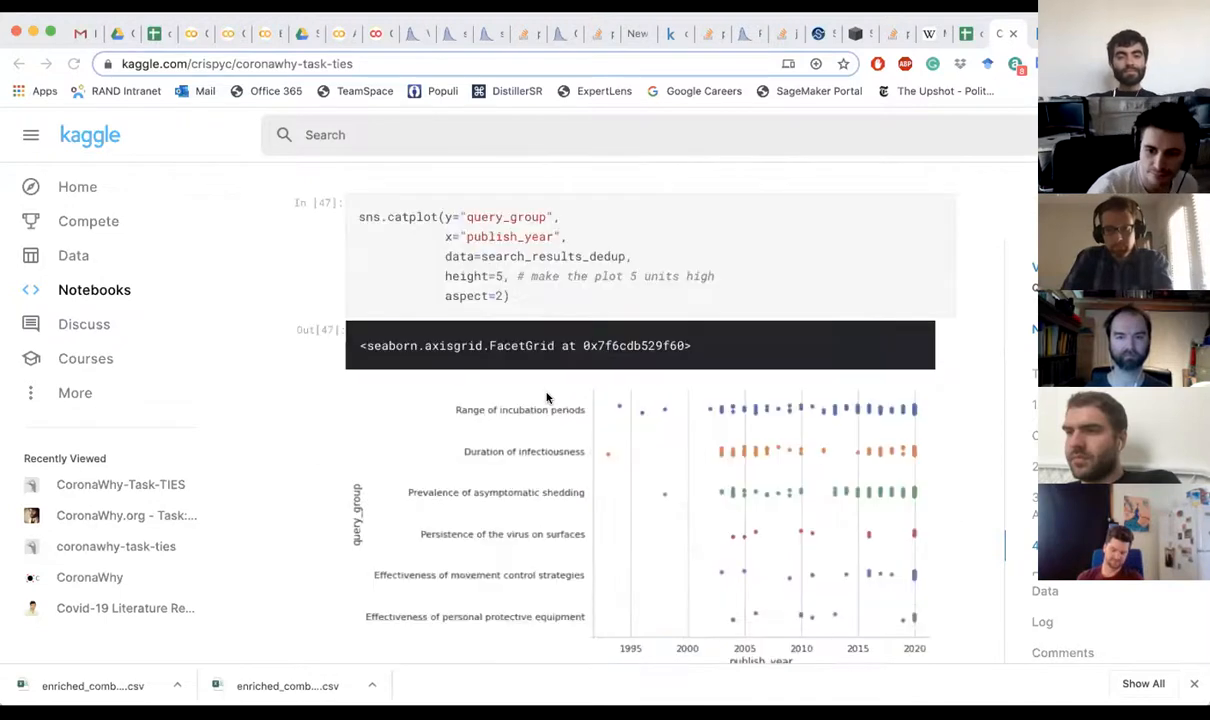
{"action": "scroll", "scroll_direction": "down", "scroll_amount": 3}
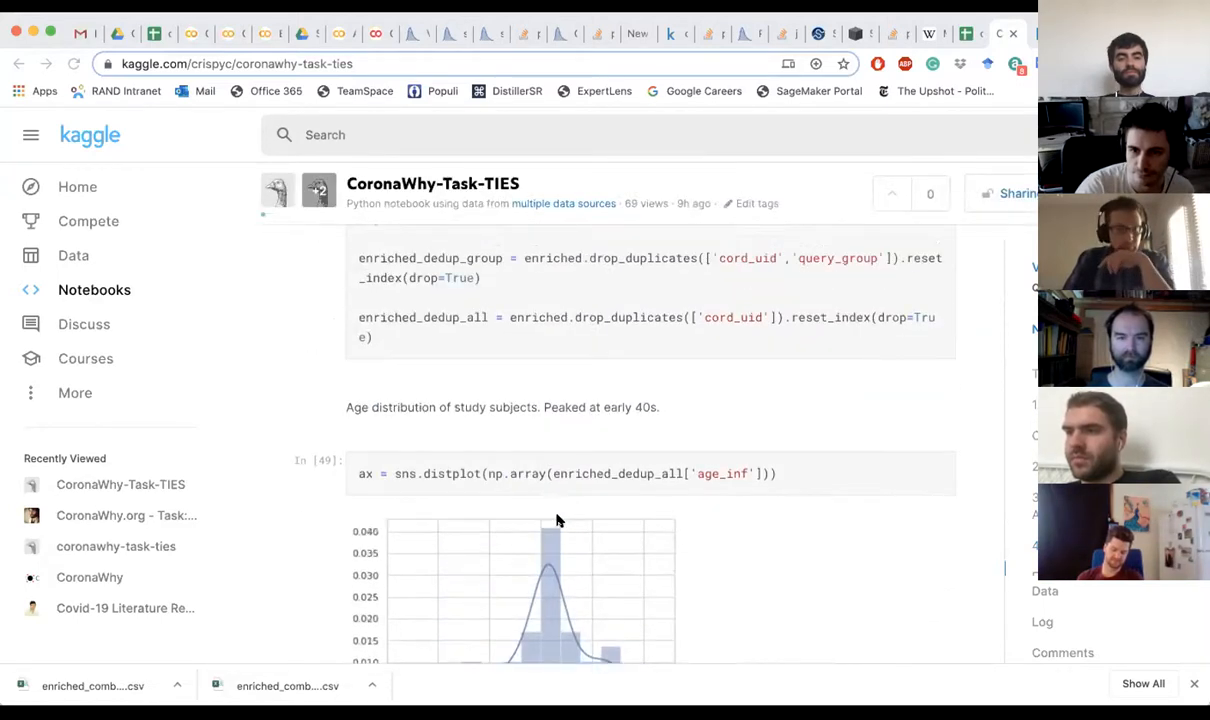
{"action": "scroll", "scroll_direction": "down", "scroll_amount": 3}
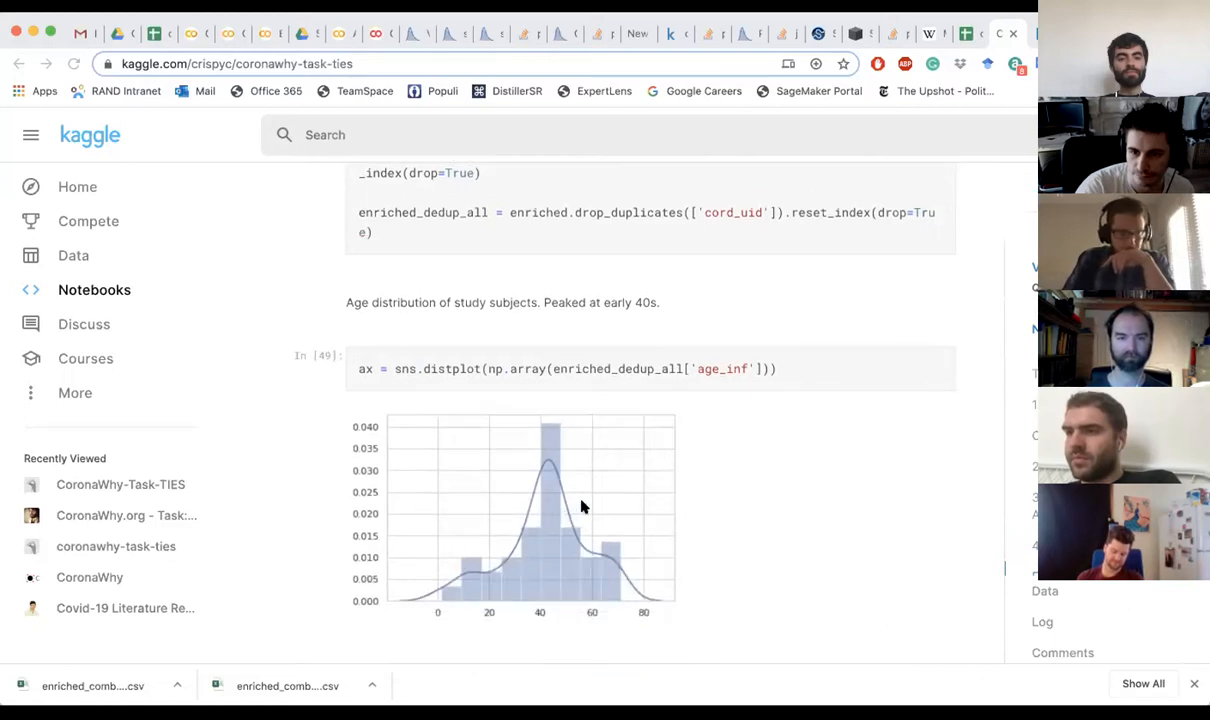
{"action": "scroll", "scroll_direction": "down", "scroll_amount": 3}
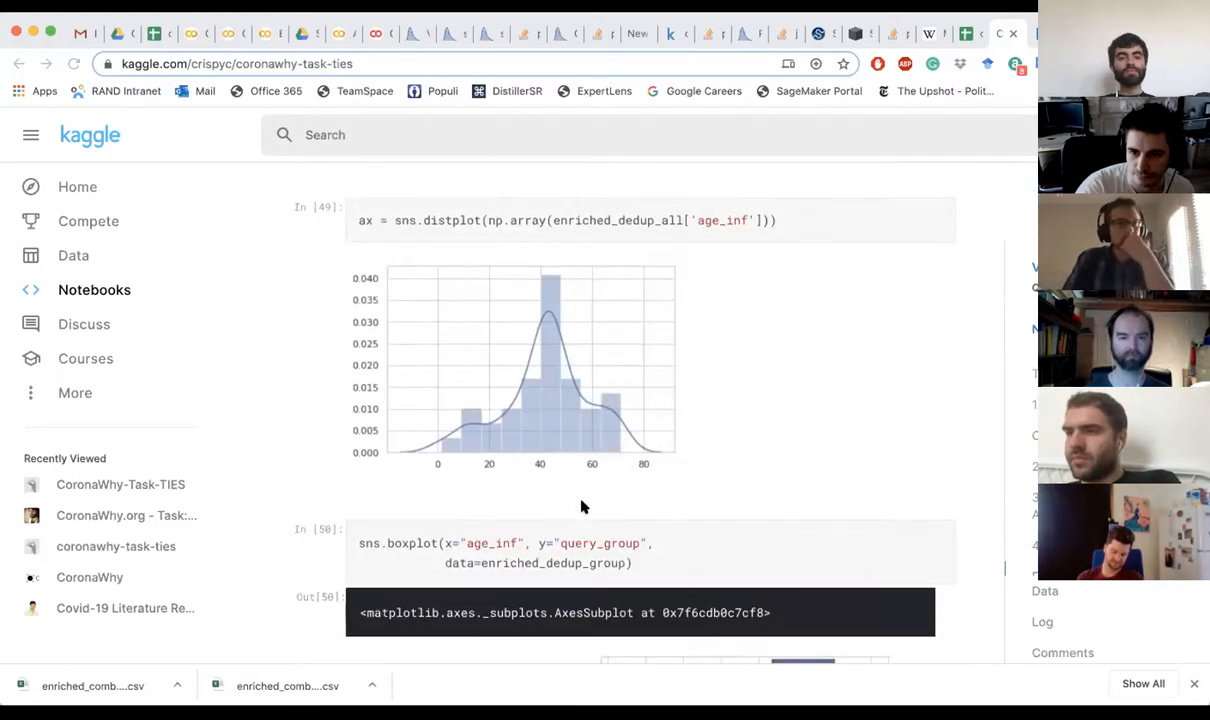
{"action": "scroll", "scroll_direction": "down", "scroll_amount": 3}
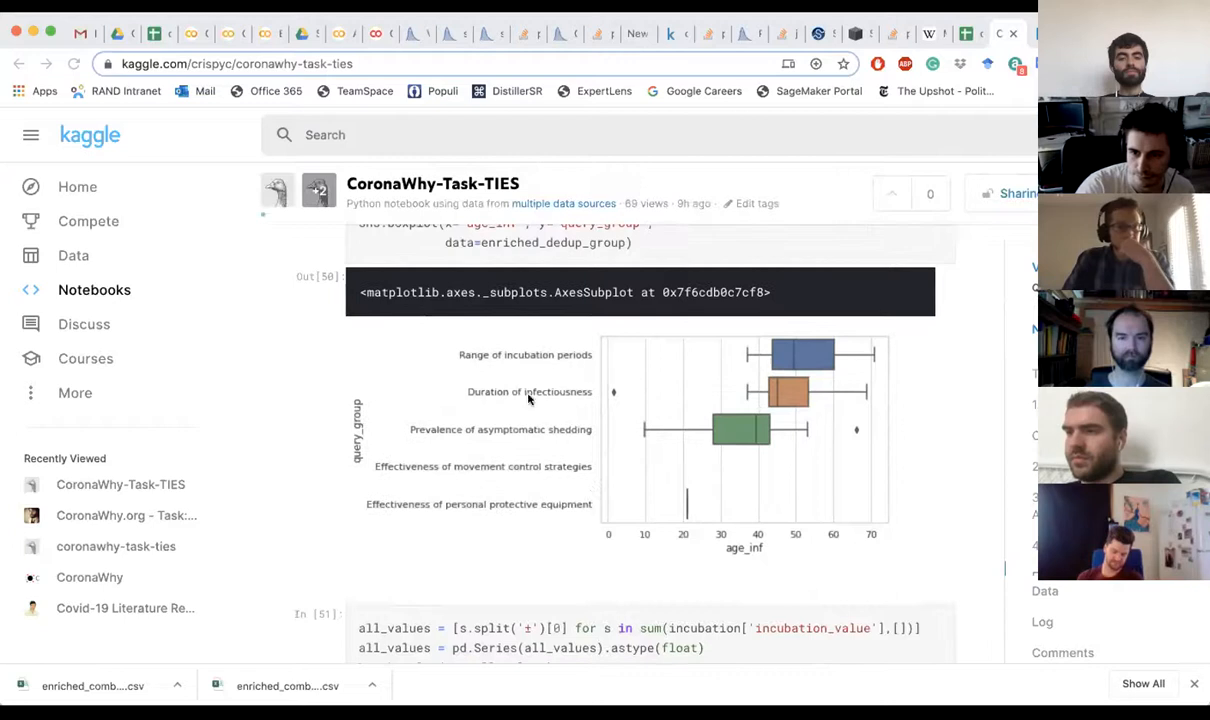
{"action": "mouse_move", "coordinate": [862, 381]}
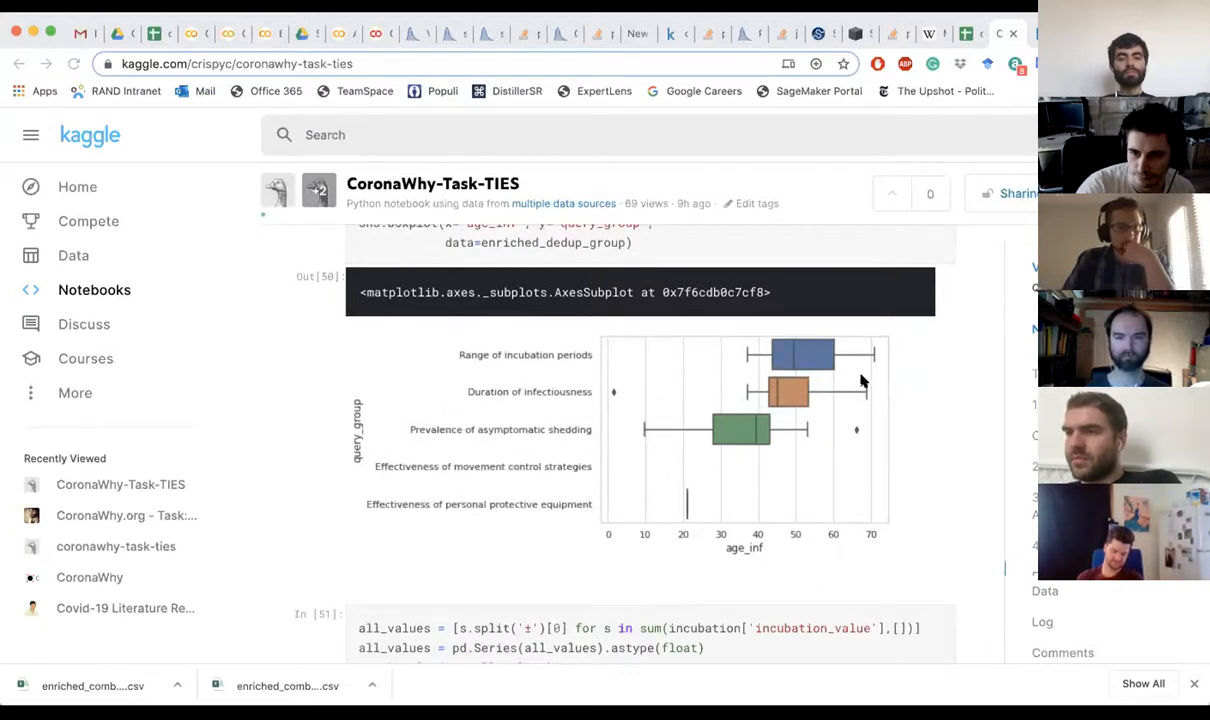
{"action": "mouse_move", "coordinate": [743, 437]}
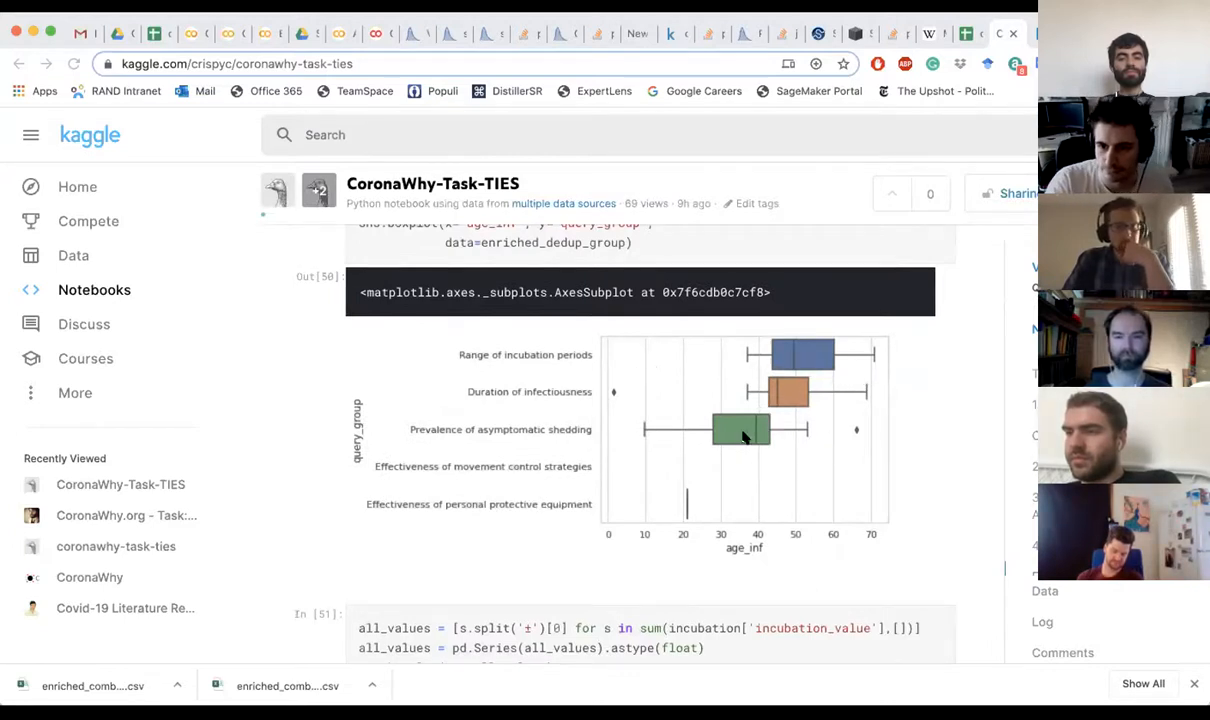
{"action": "mouse_move", "coordinate": [638, 470]}
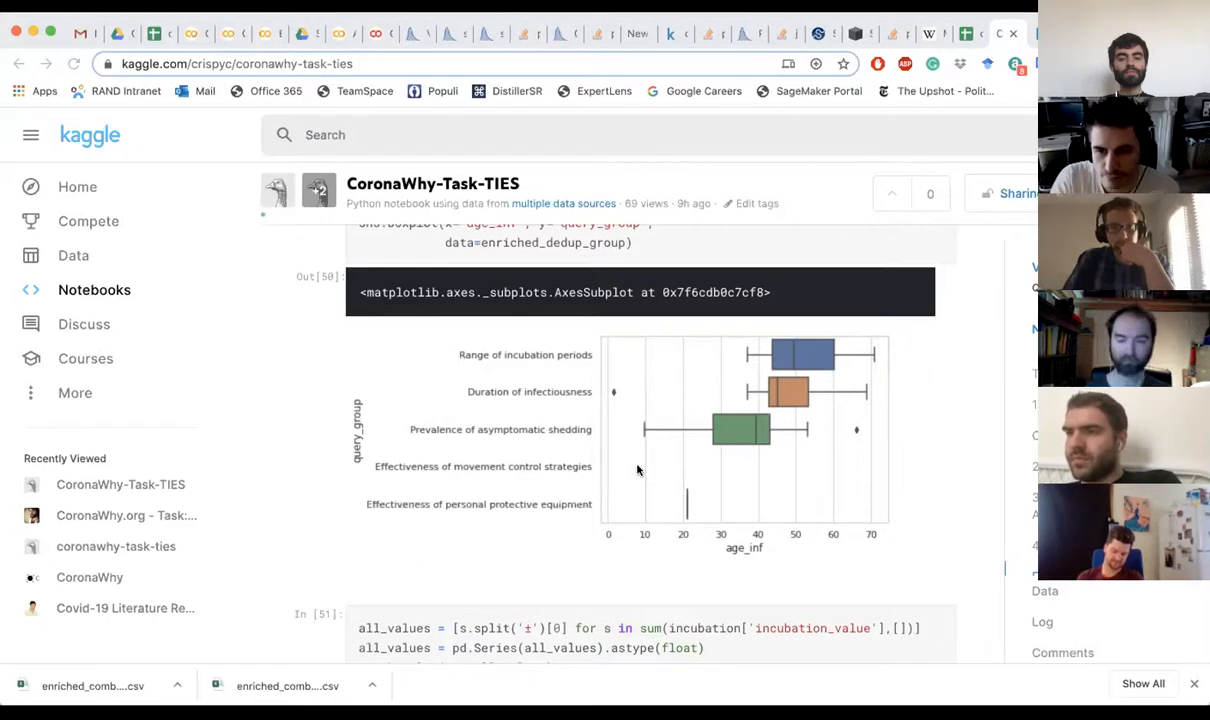
{"action": "scroll", "scroll_direction": "down", "scroll_amount": 3}
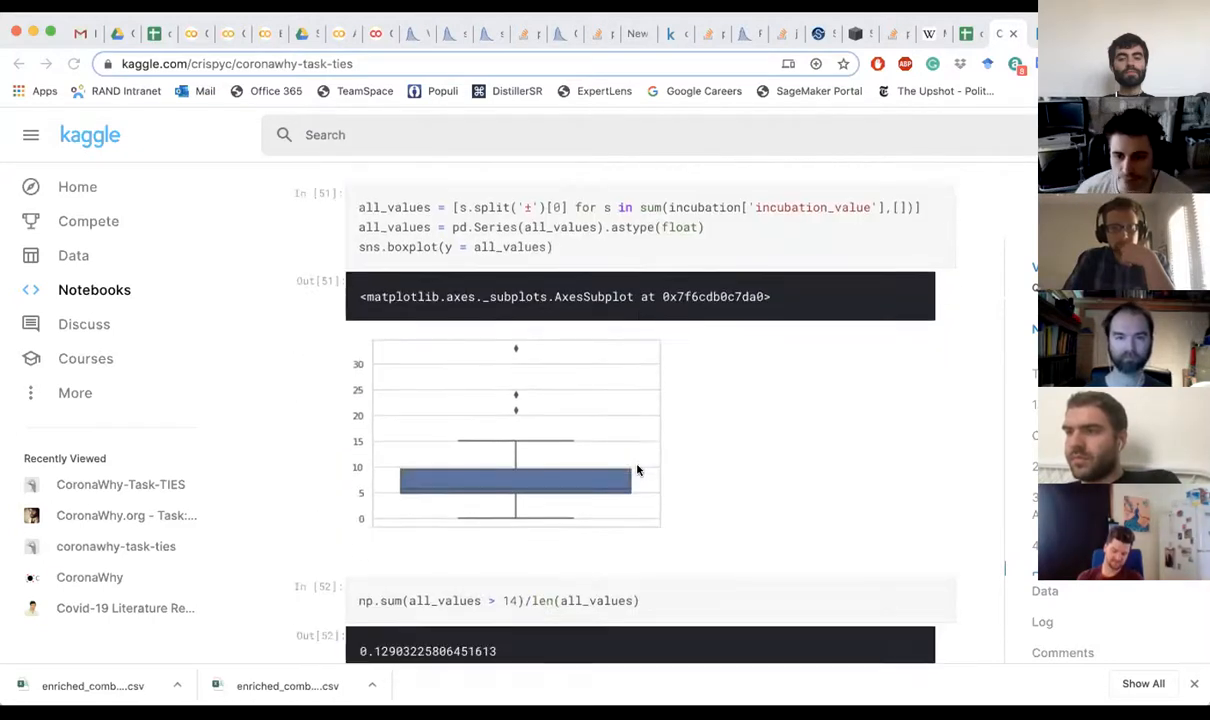
{"action": "scroll", "scroll_direction": "down", "scroll_amount": 3}
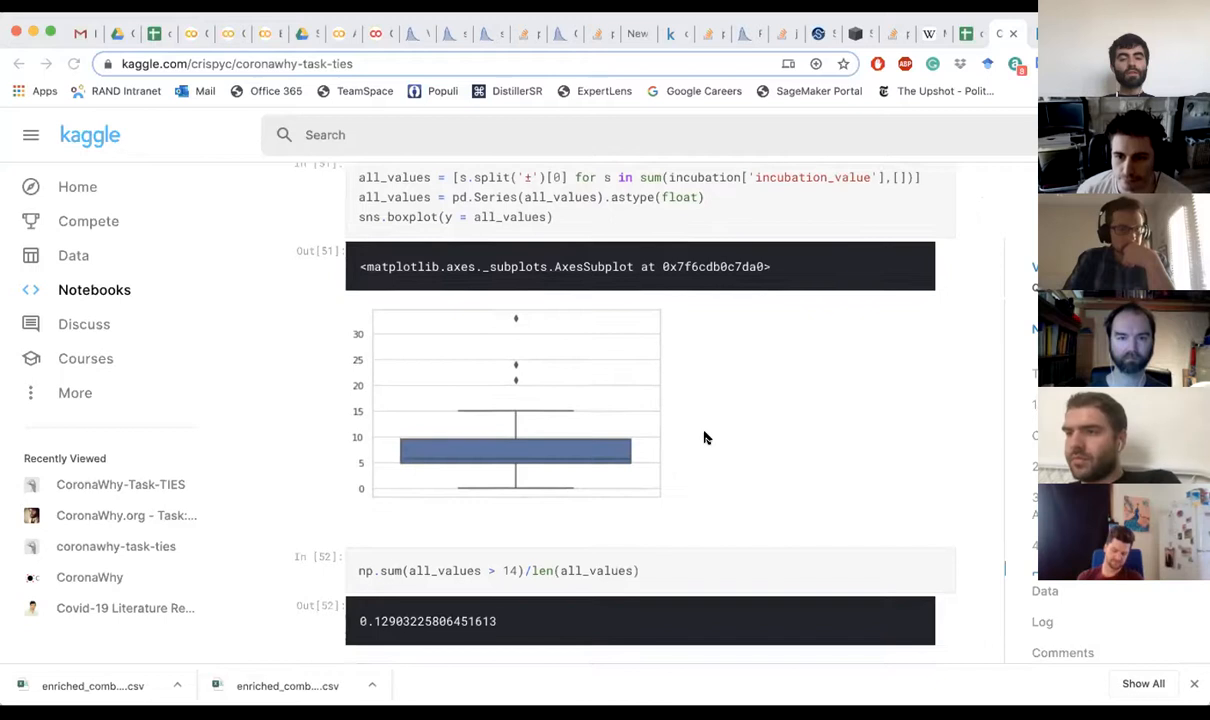
{"action": "scroll", "scroll_direction": "down", "scroll_amount": 3}
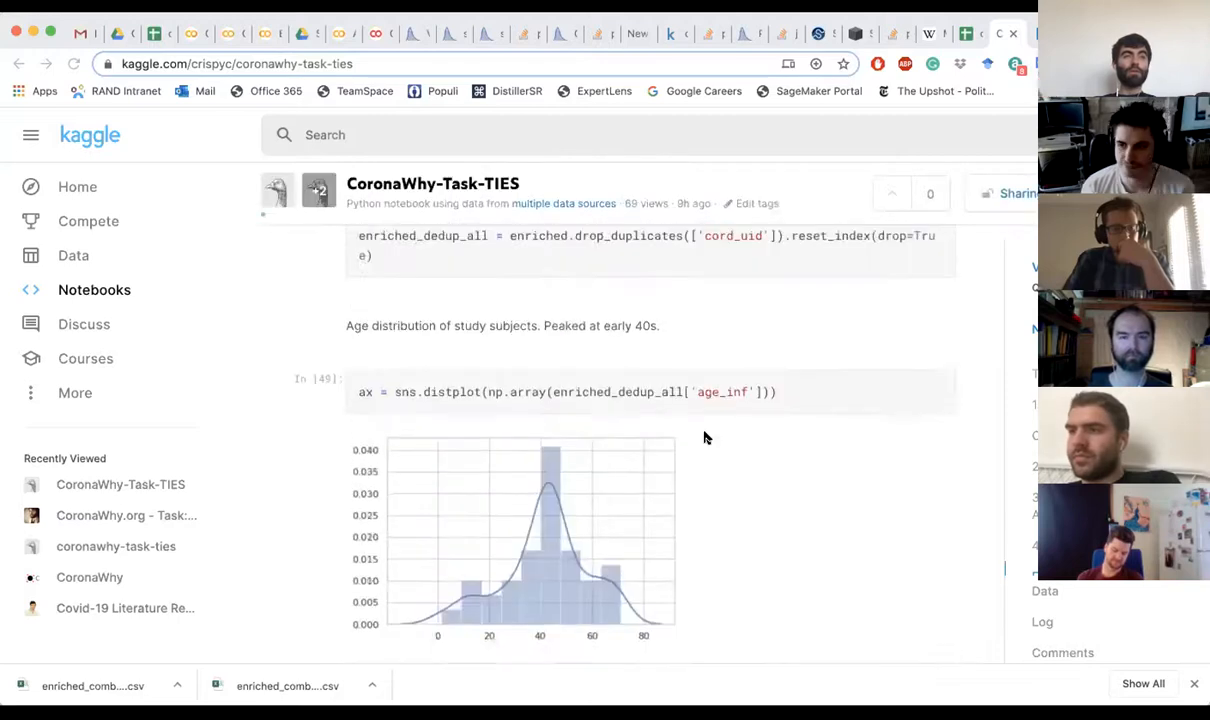
{"action": "scroll", "scroll_direction": "down", "scroll_amount": 3}
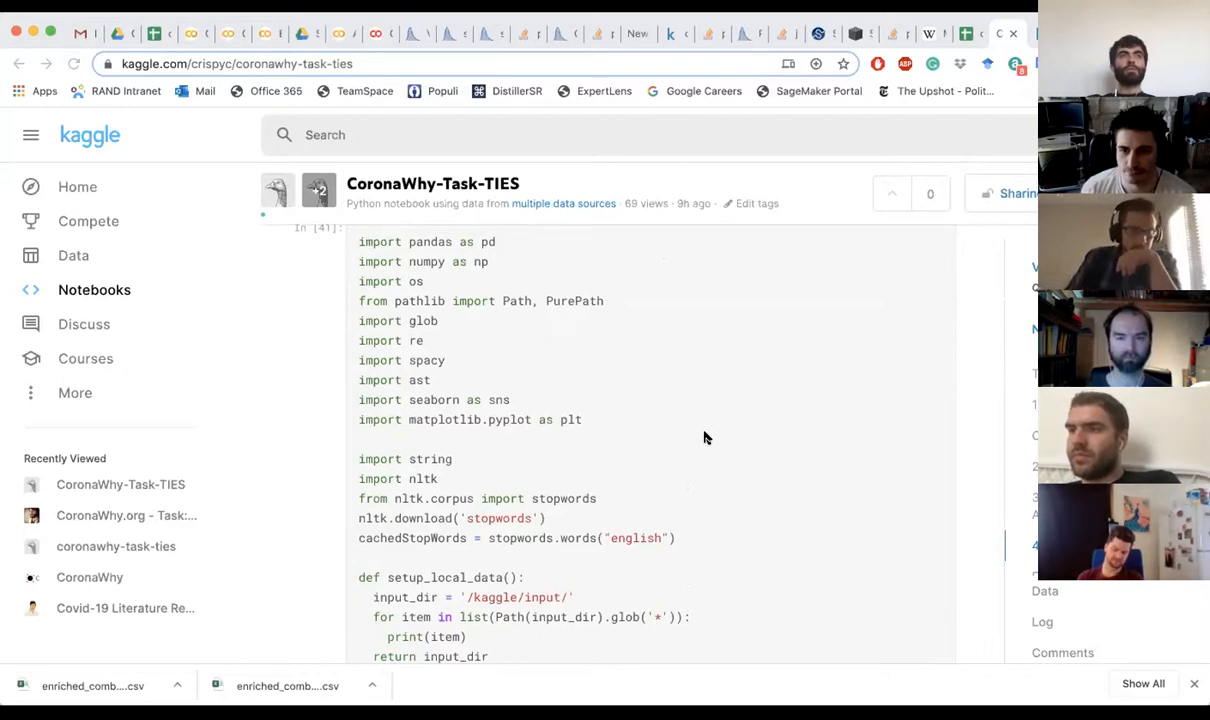
{"action": "scroll", "scroll_direction": "down", "scroll_amount": 3}
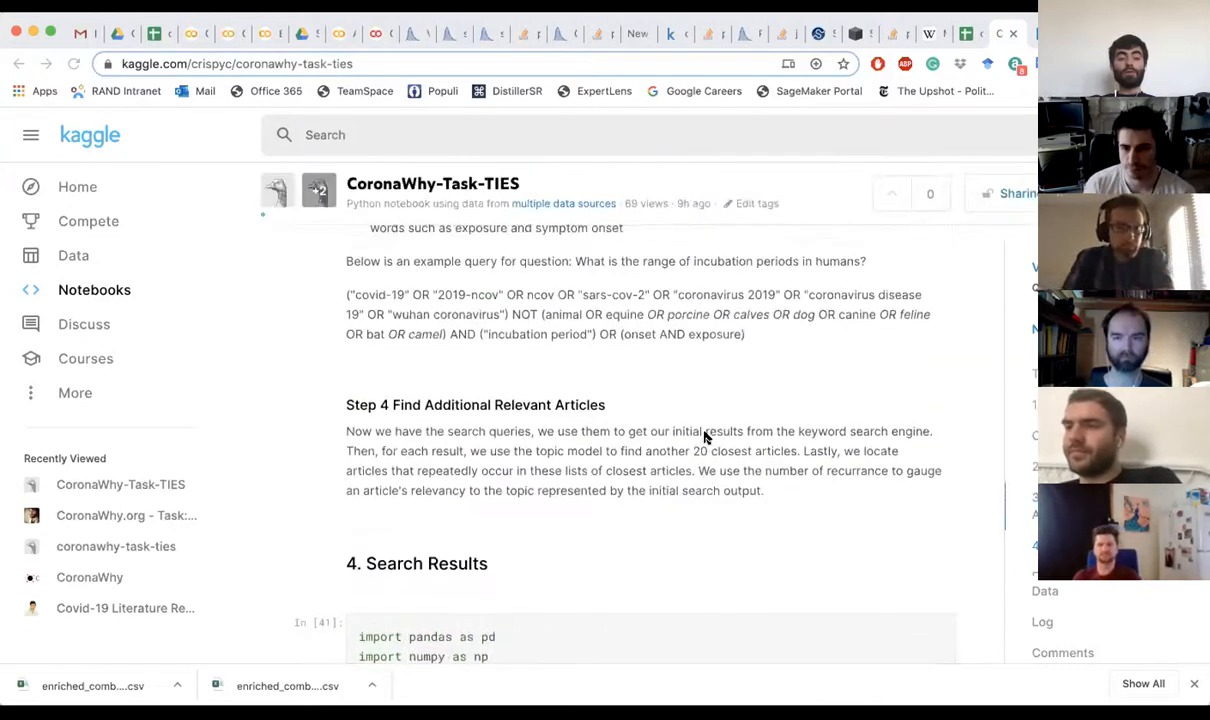
{"action": "scroll", "scroll_direction": "up", "scroll_amount": 3}
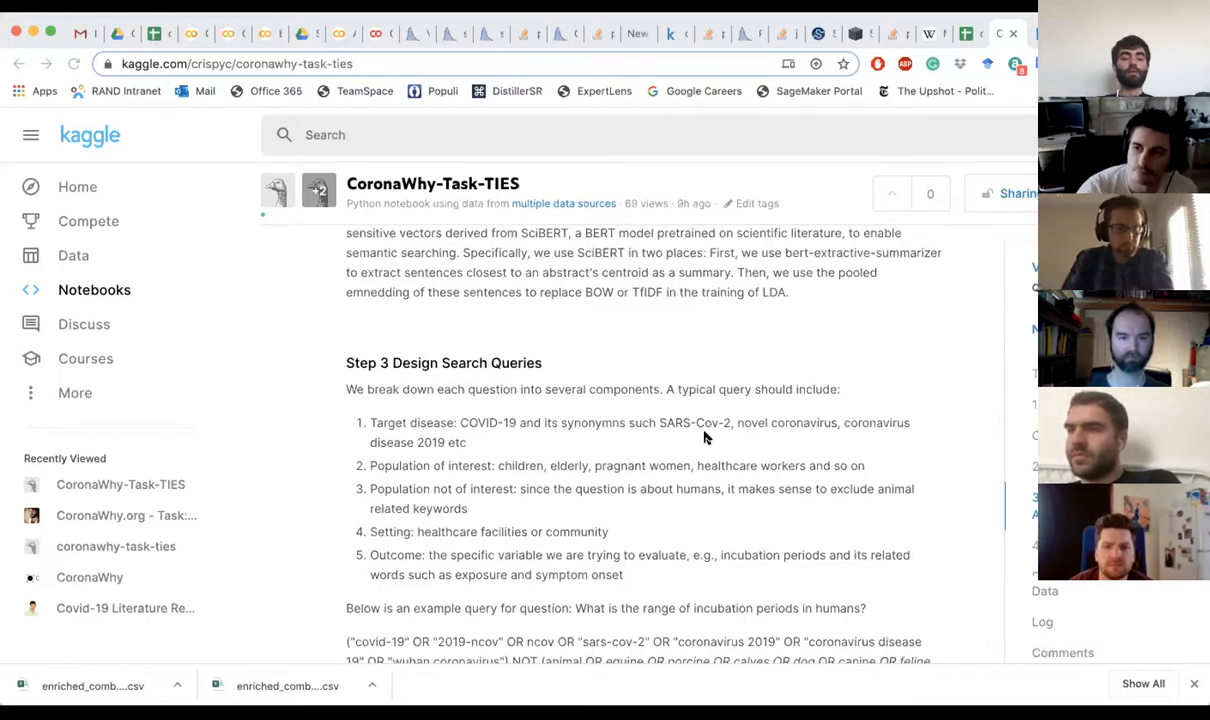
{"action": "scroll", "scroll_direction": "down", "scroll_amount": 3}
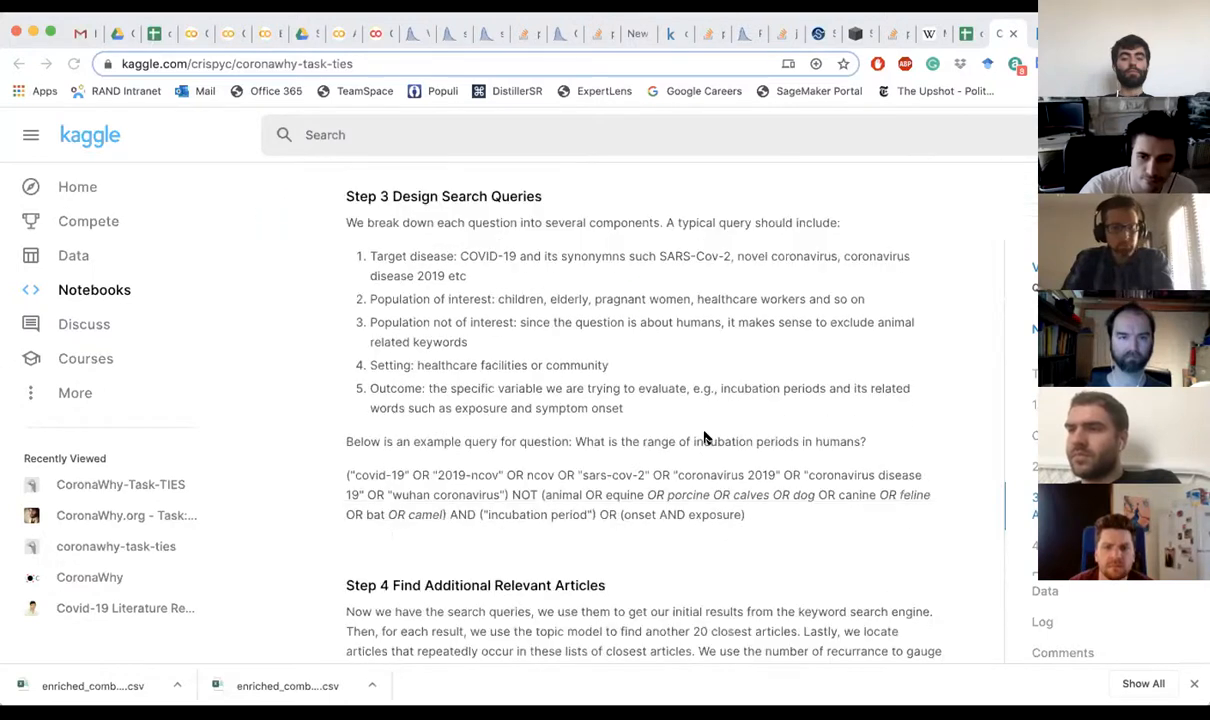
{"action": "scroll", "scroll_direction": "down", "scroll_amount": 3}
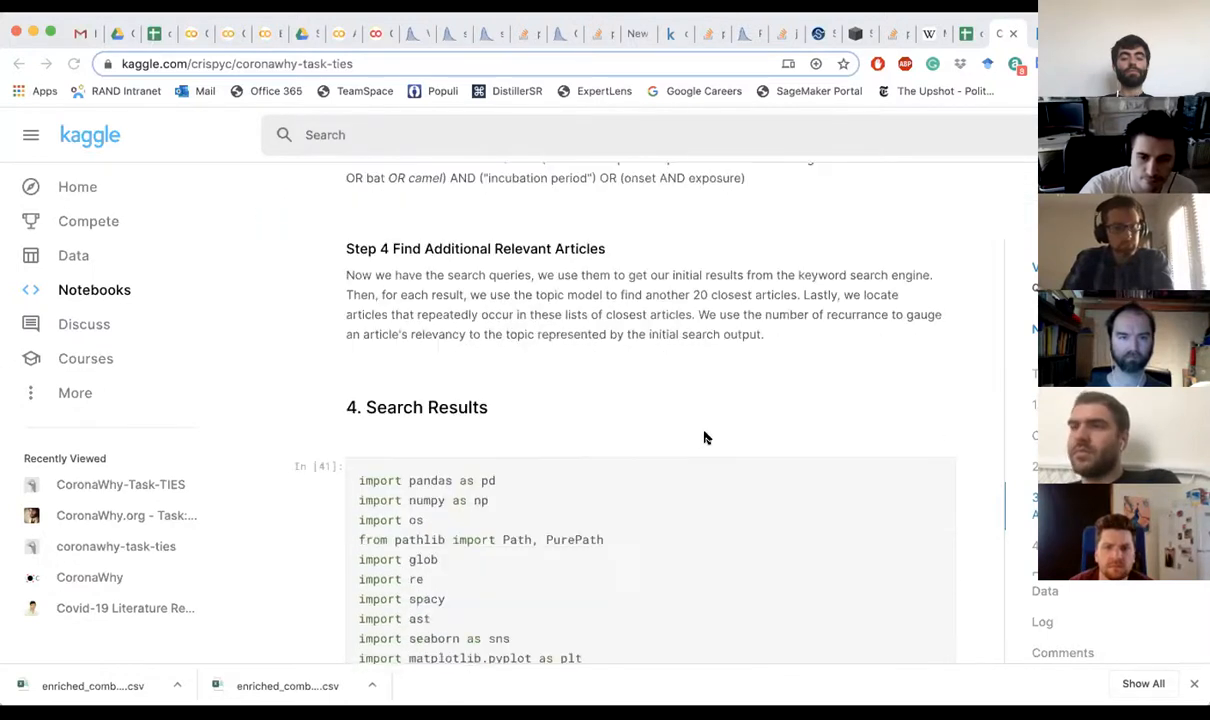
{"action": "scroll", "scroll_direction": "down", "scroll_amount": 3}
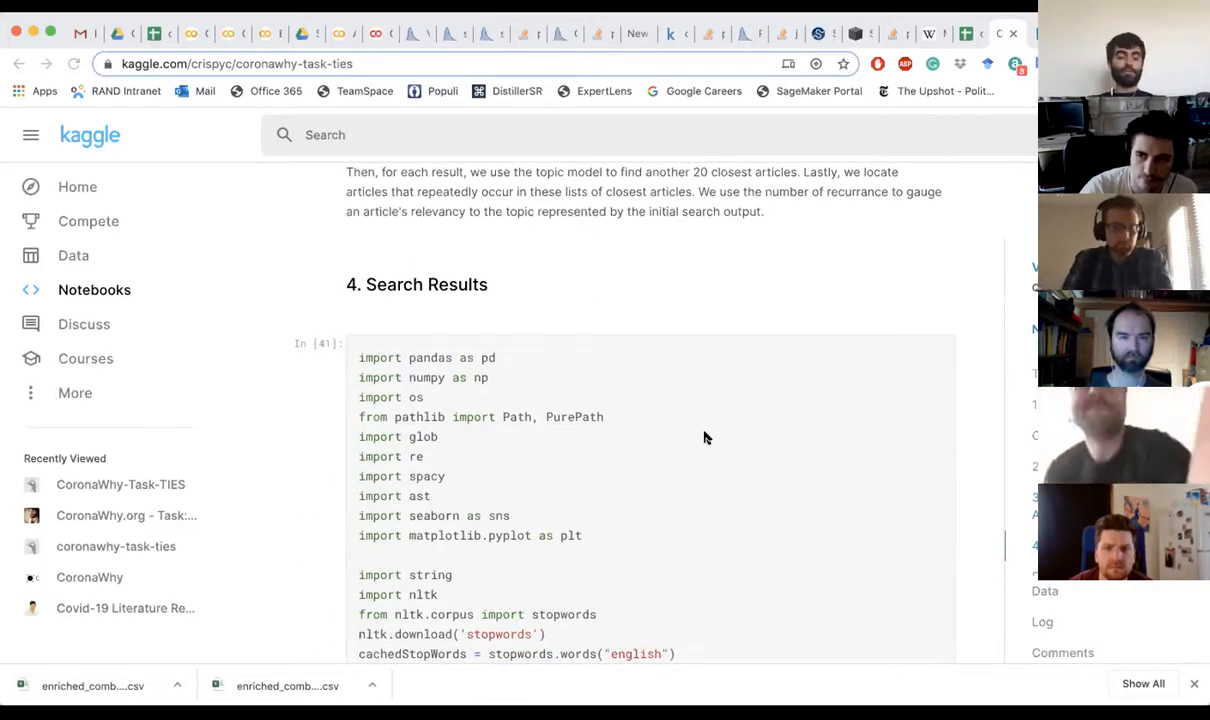
{"action": "scroll", "scroll_direction": "down", "scroll_amount": 3}
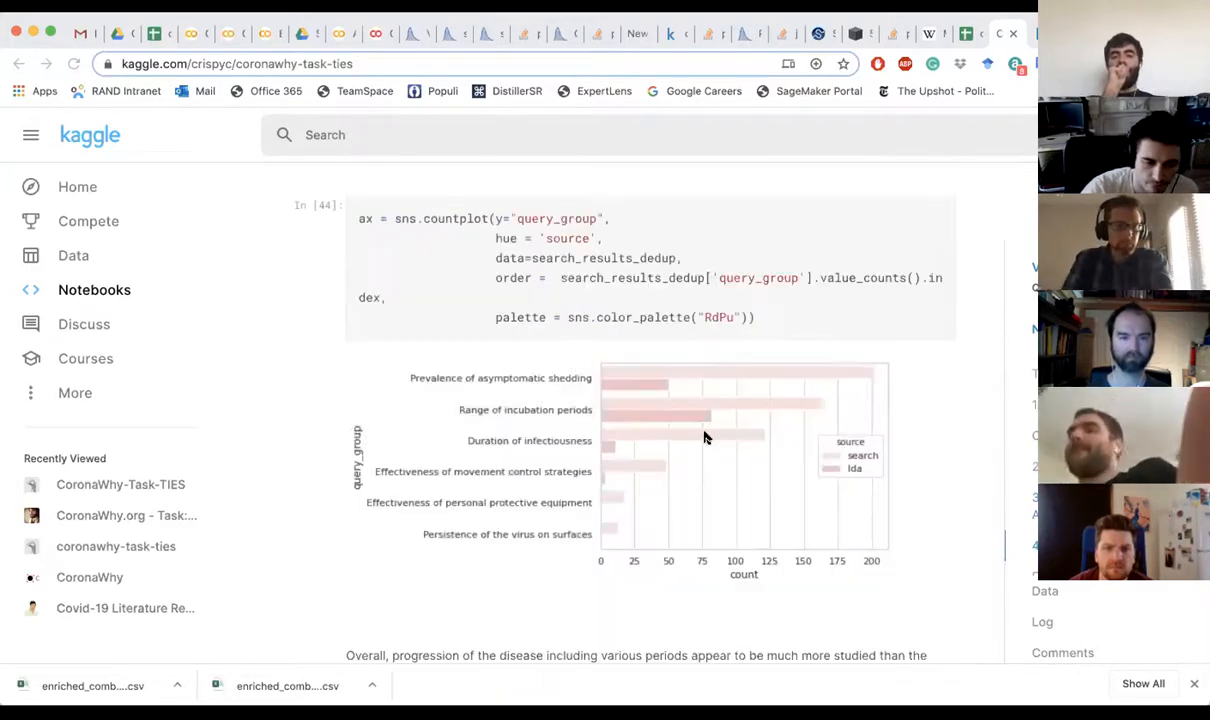
{"action": "scroll", "scroll_direction": "down", "scroll_amount": 3}
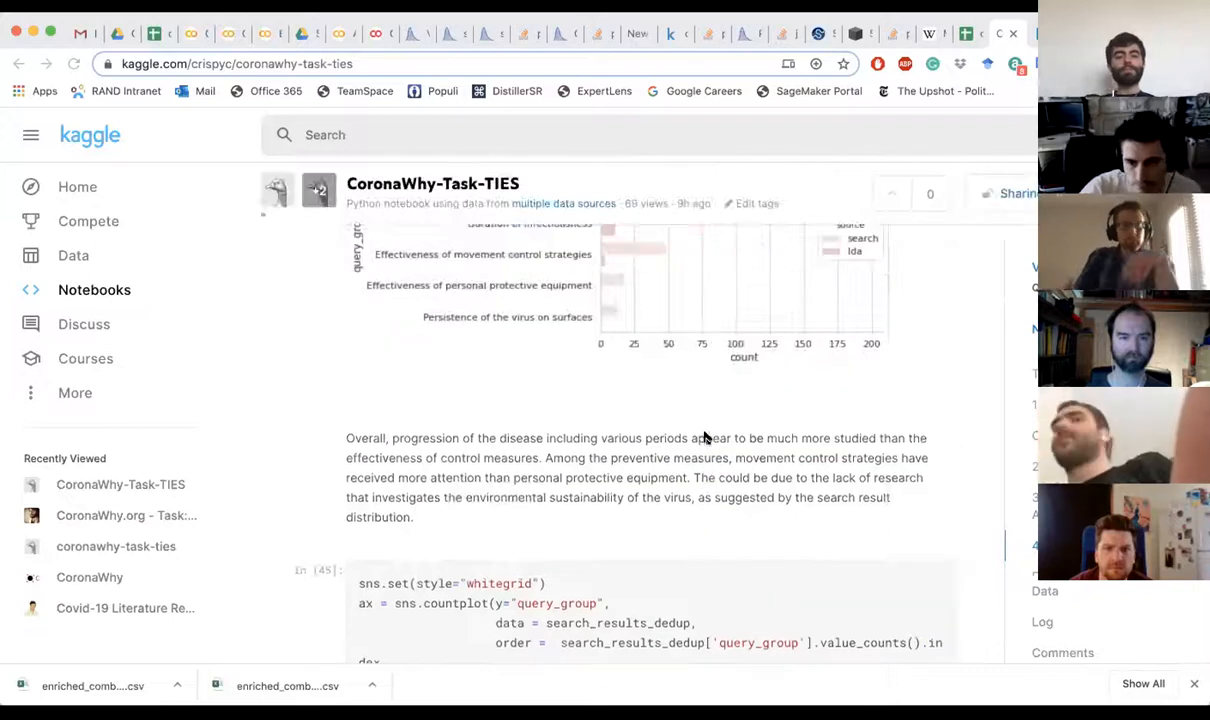
{"action": "scroll", "scroll_direction": "down", "scroll_amount": 3}
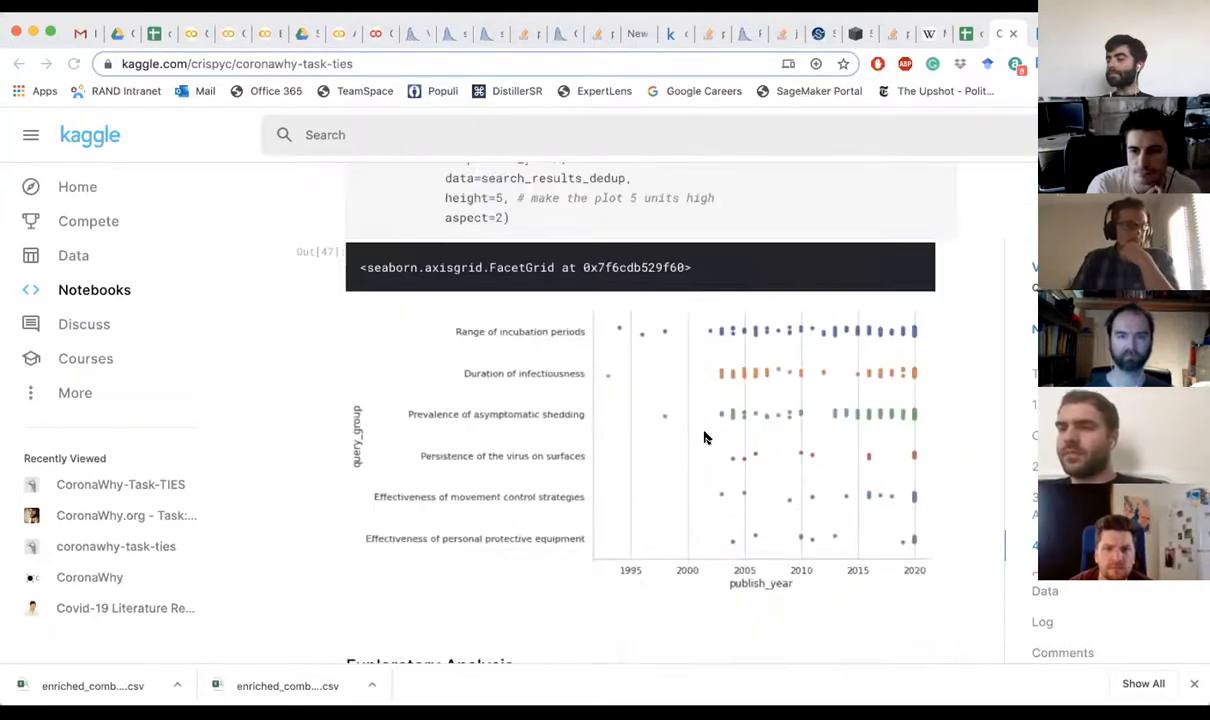
{"action": "scroll", "scroll_direction": "down", "scroll_amount": 3}
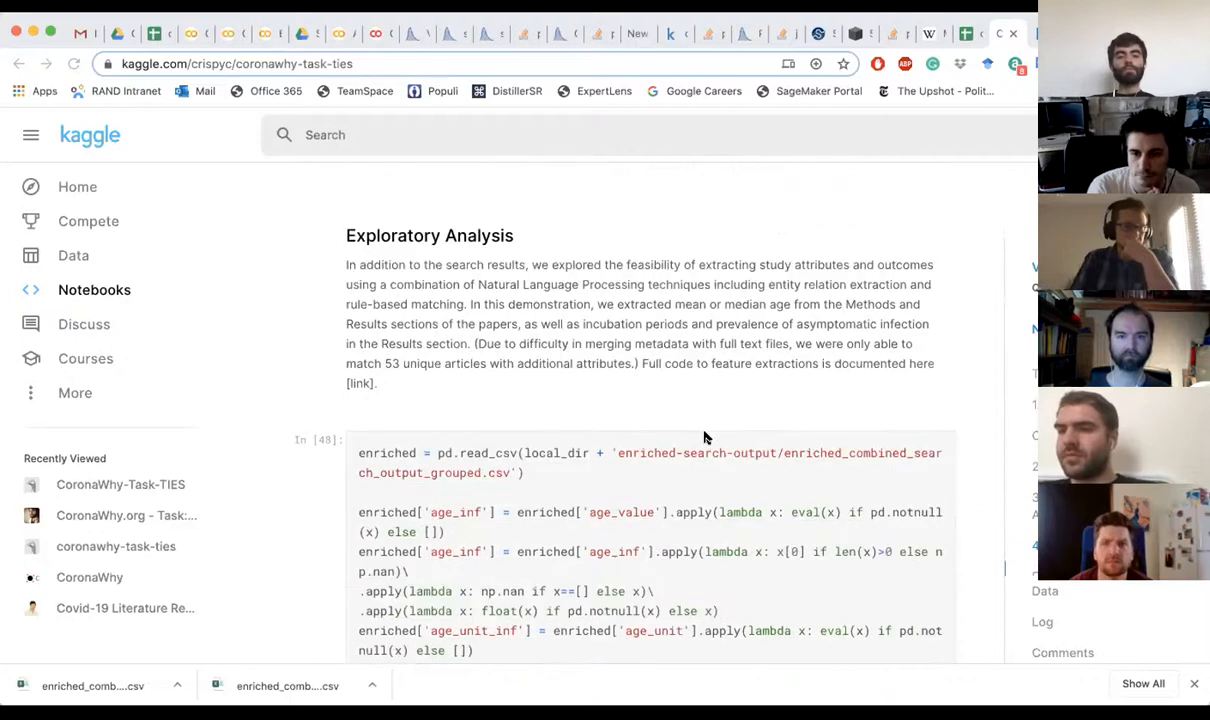
{"action": "scroll", "scroll_direction": "down", "scroll_amount": 3}
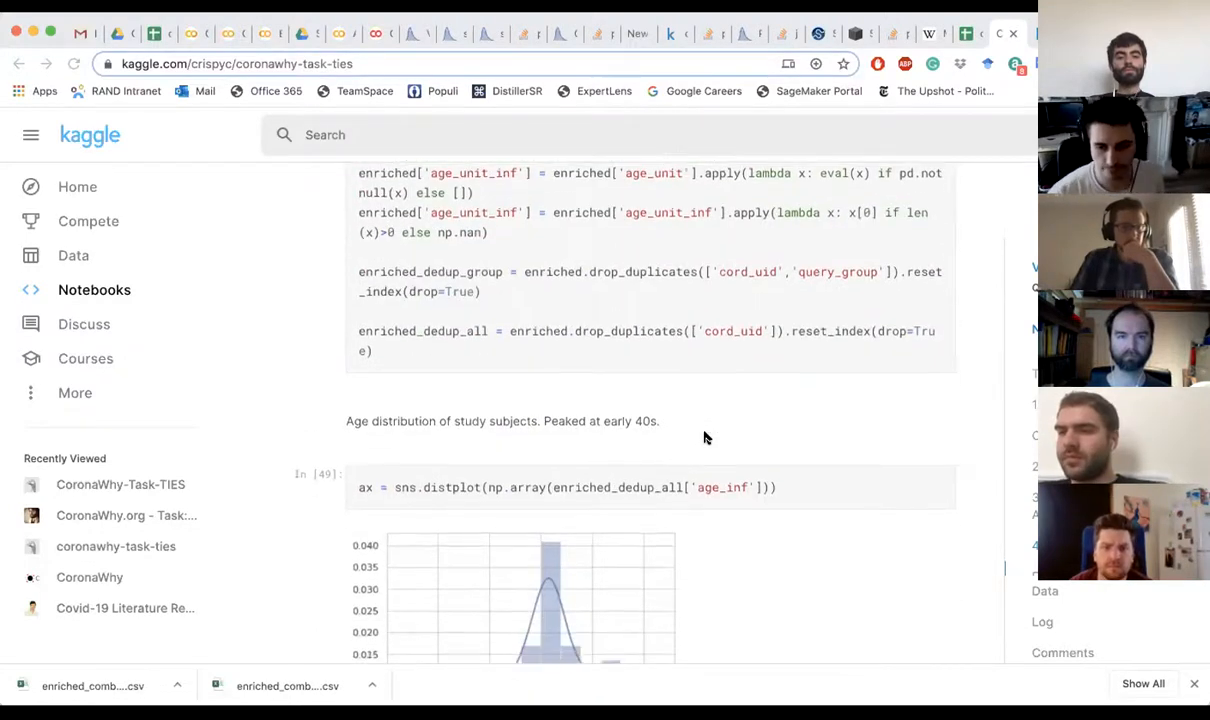
{"action": "scroll", "scroll_direction": "down", "scroll_amount": 3}
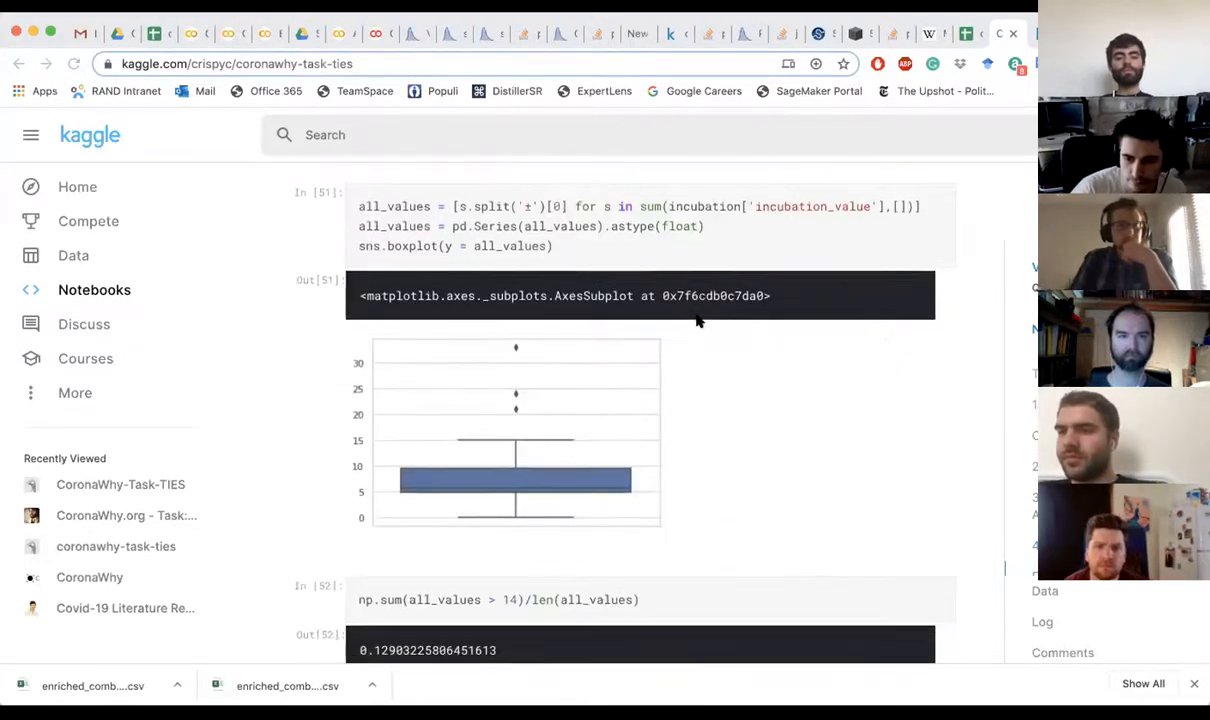
{"action": "scroll", "scroll_direction": "down", "scroll_amount": 3}
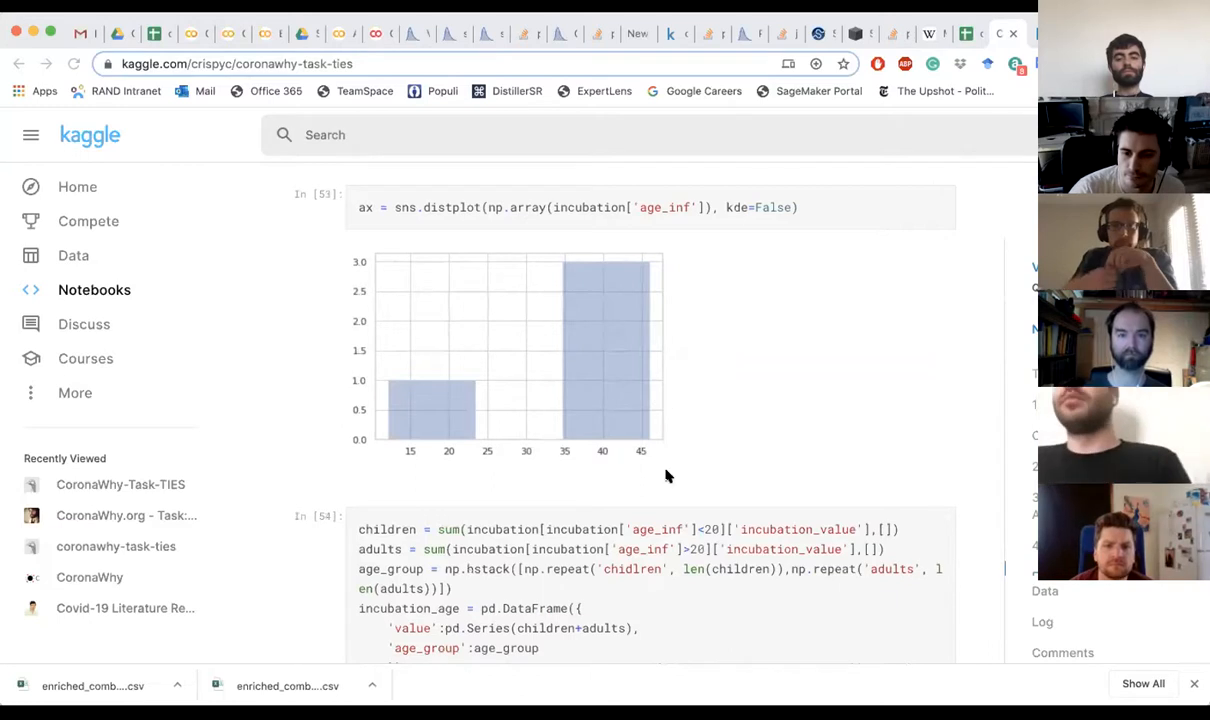
{"action": "scroll", "scroll_direction": "down", "scroll_amount": 3}
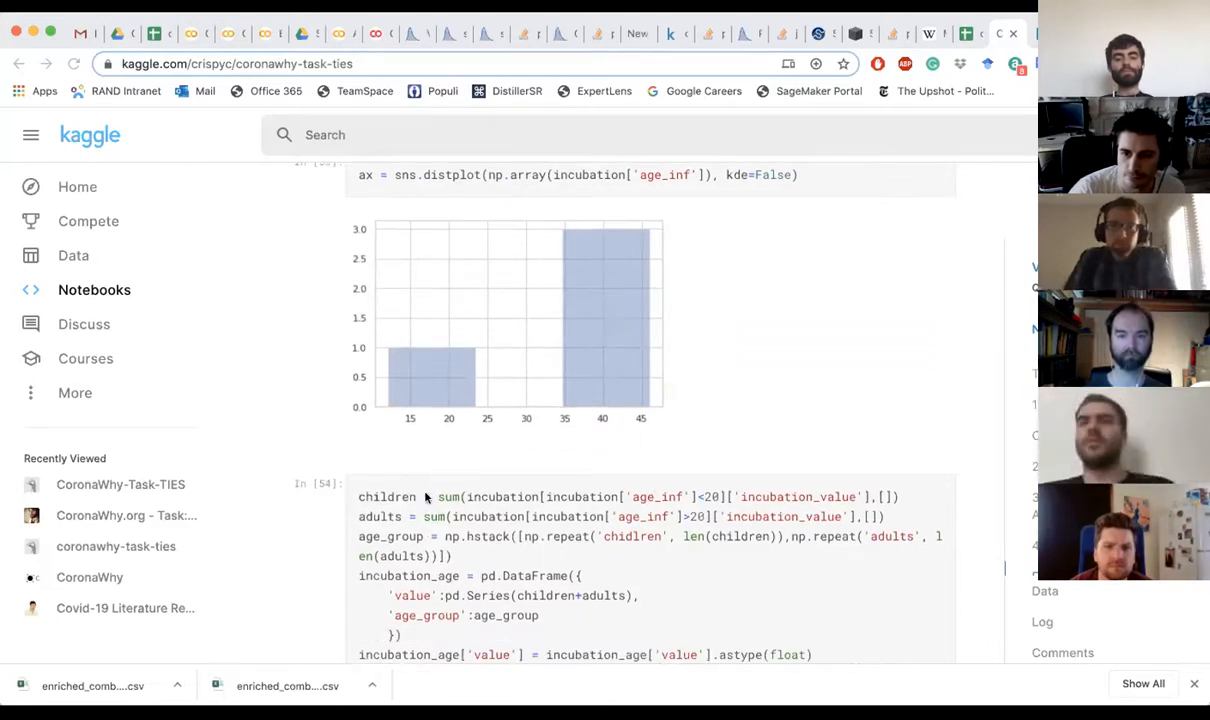
{"action": "scroll", "scroll_direction": "down", "scroll_amount": 3}
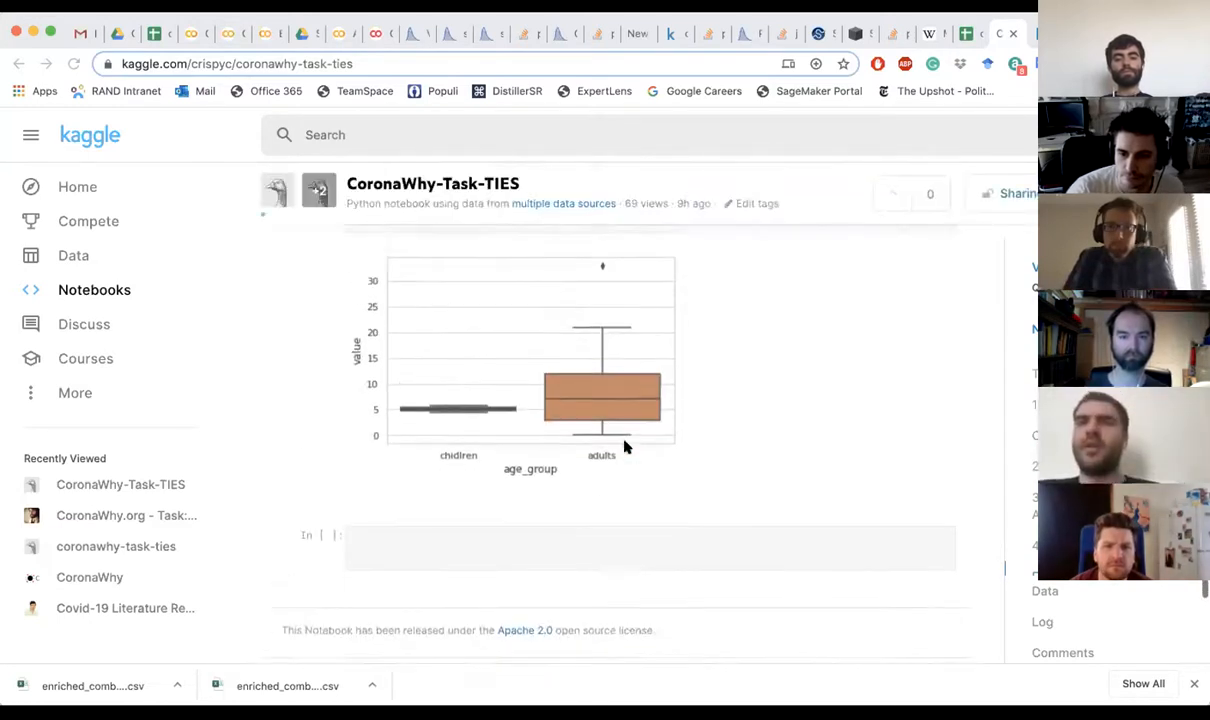
{"action": "scroll", "scroll_direction": "down", "scroll_amount": 3}
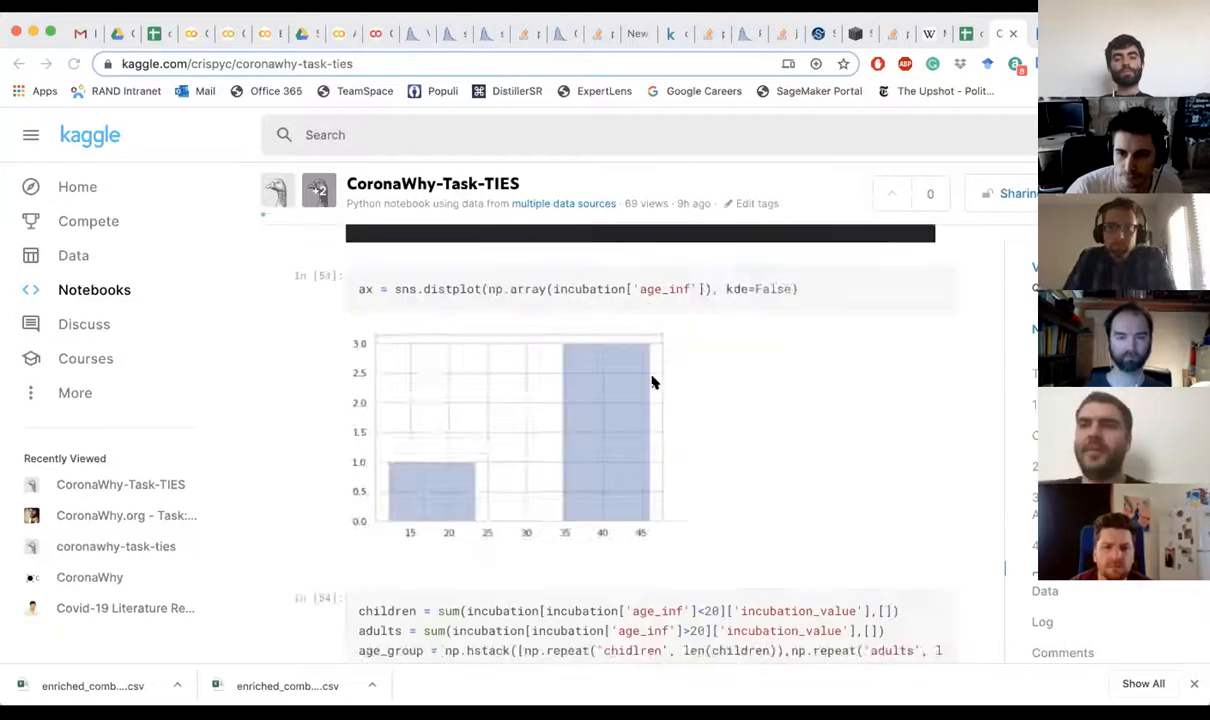